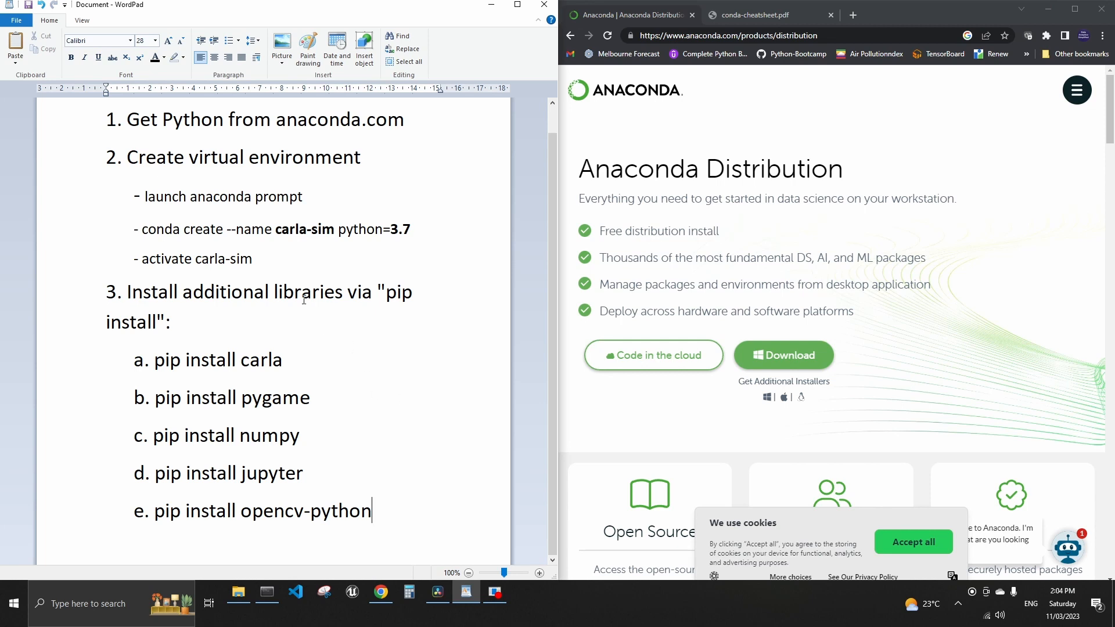
mouse_move(345, 277)
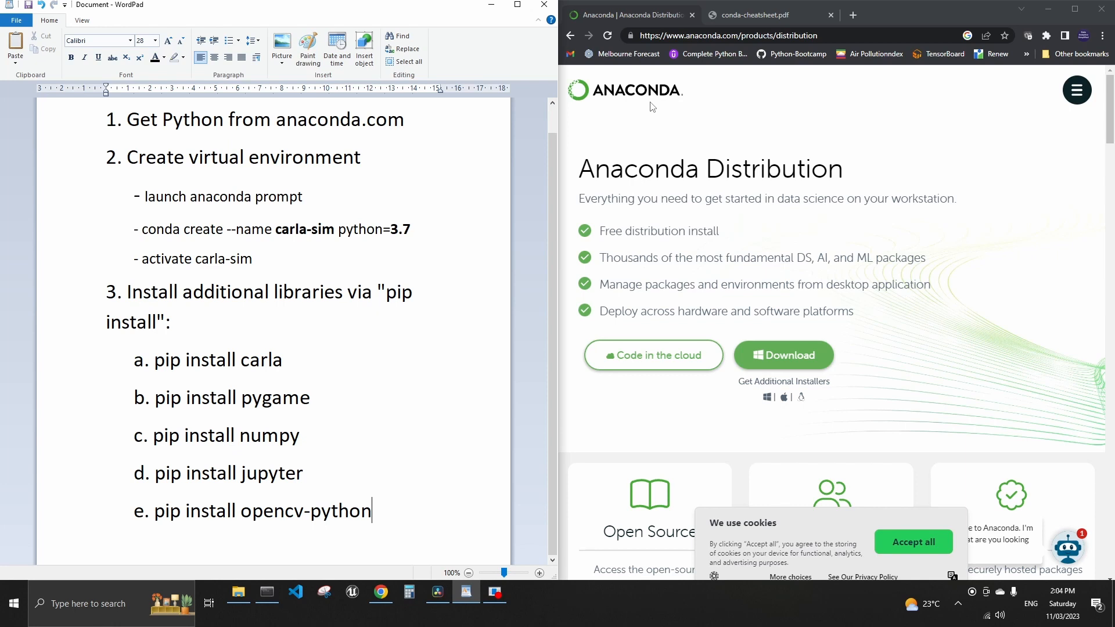
mouse_move(666, 105)
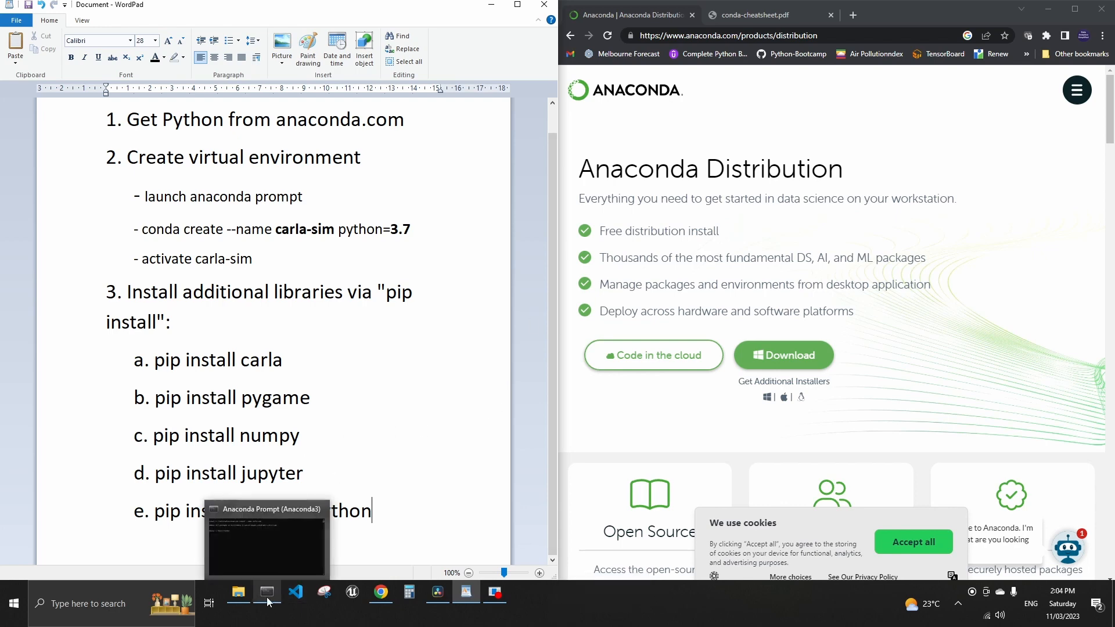
Launch Anaconda Prompt (Anaconda3) from the Anaconda3 (64-bit) Start menu folder.
click(12, 603)
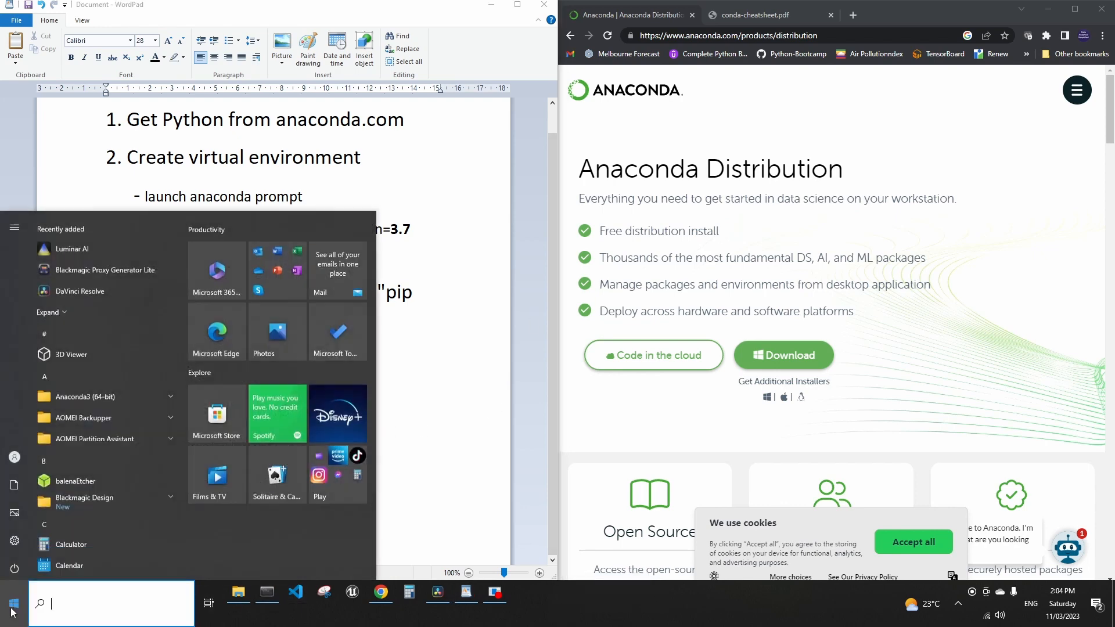
click(86, 396)
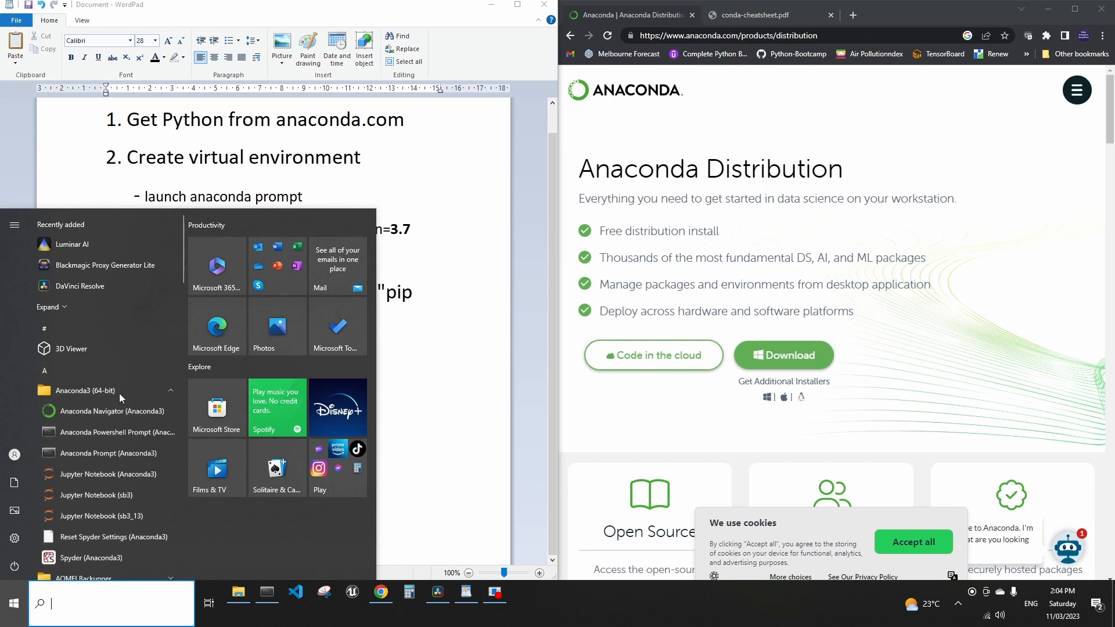
mouse_move(107, 453)
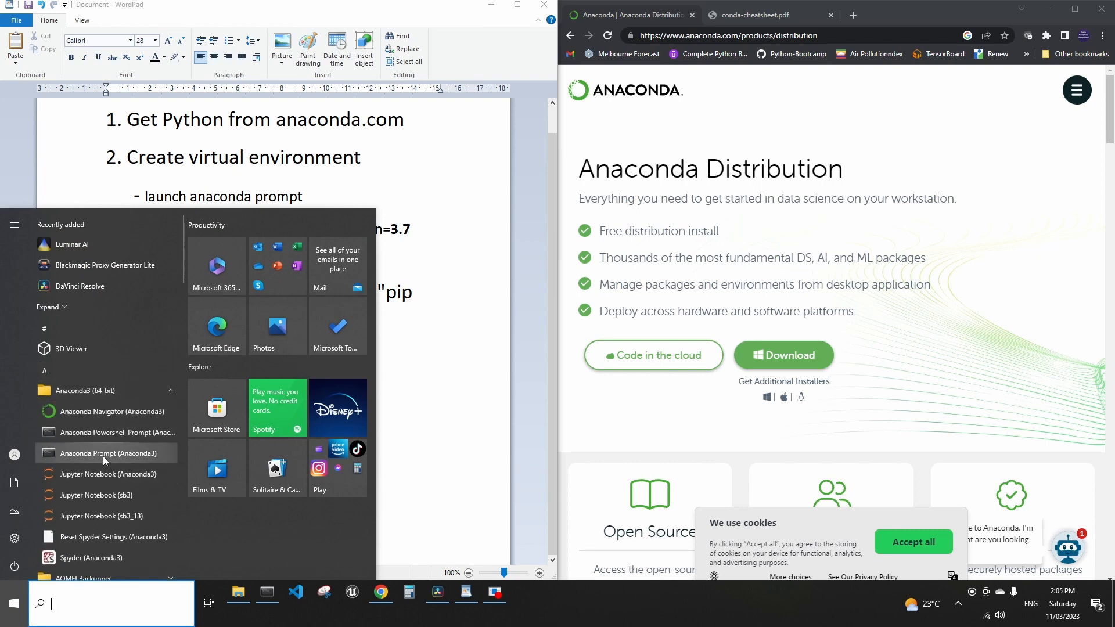
click(107, 454)
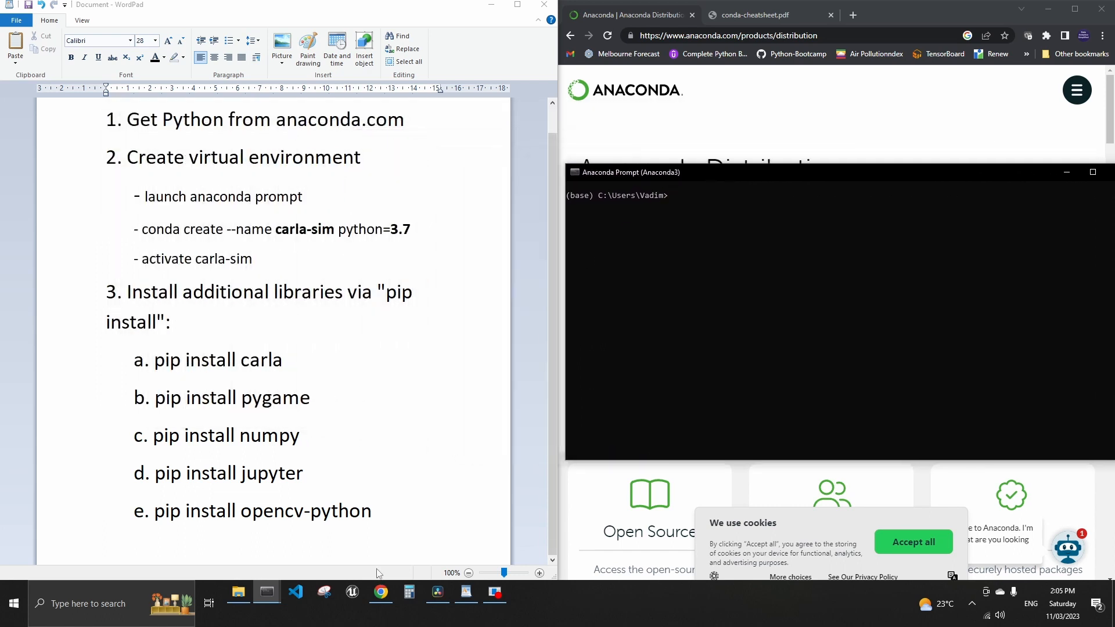
In File Explorer, open the CARLA_0.9.14 folder on Local Disk (C:).
click(238, 596)
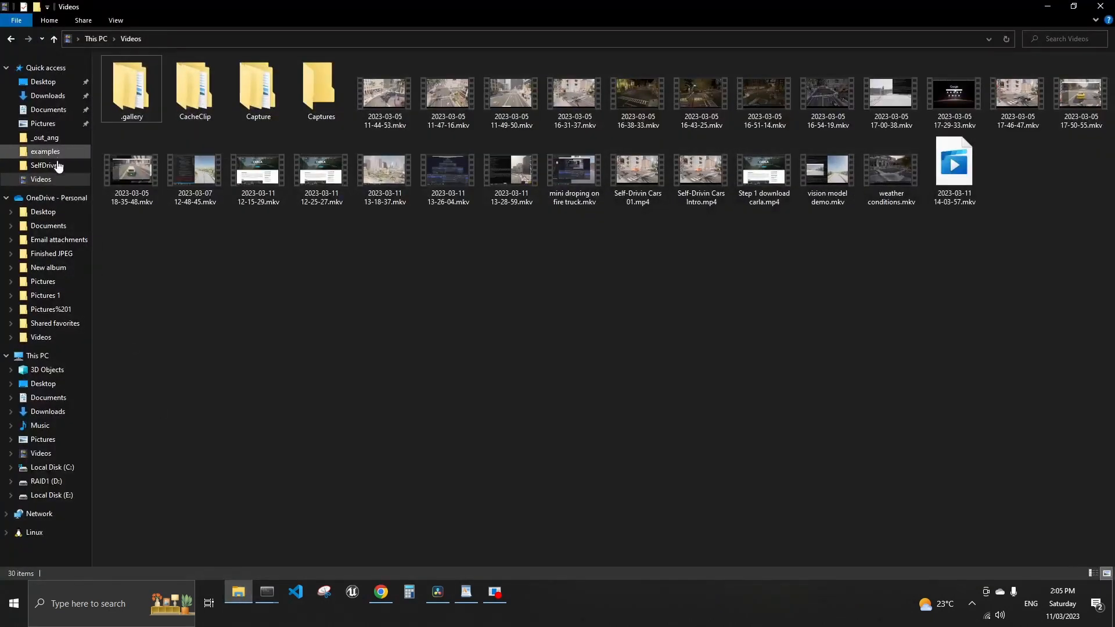
click(45, 467)
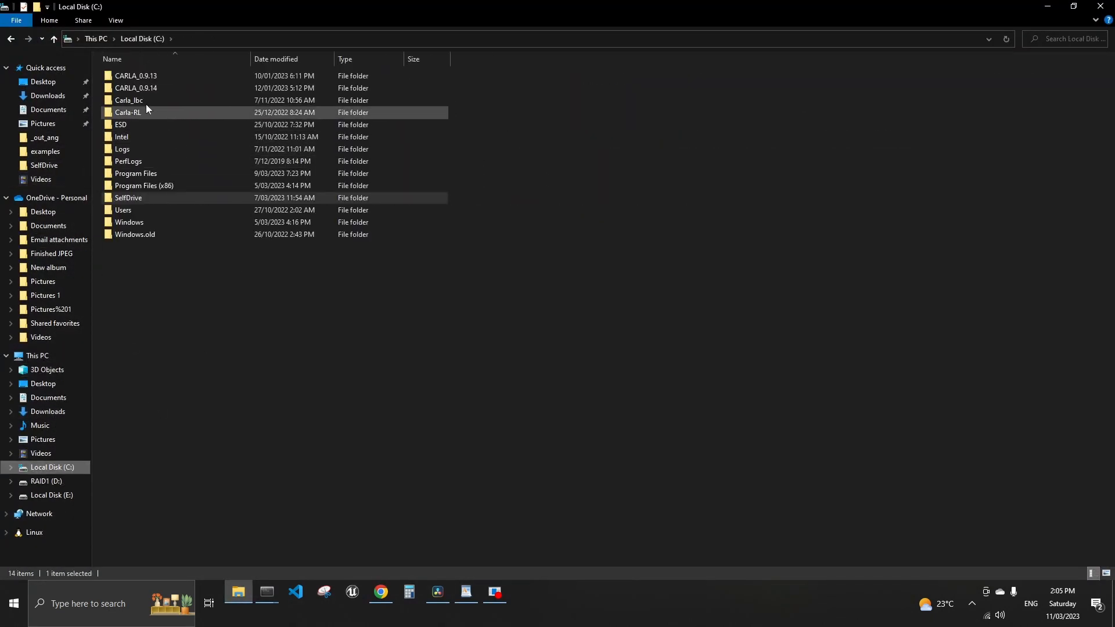
click(136, 88)
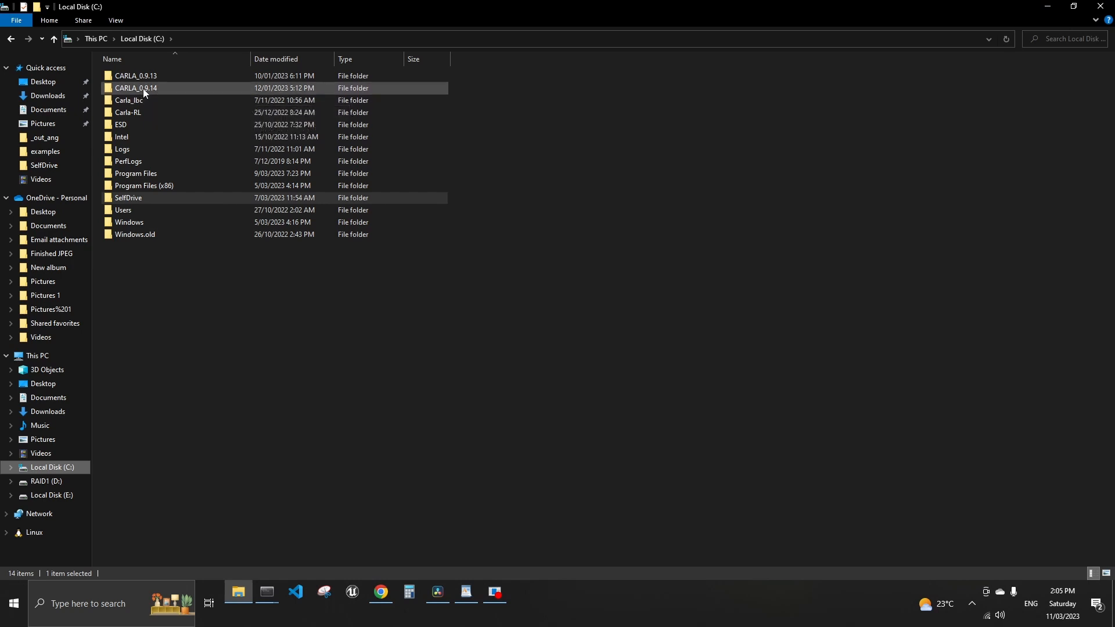
mouse_move(139, 89)
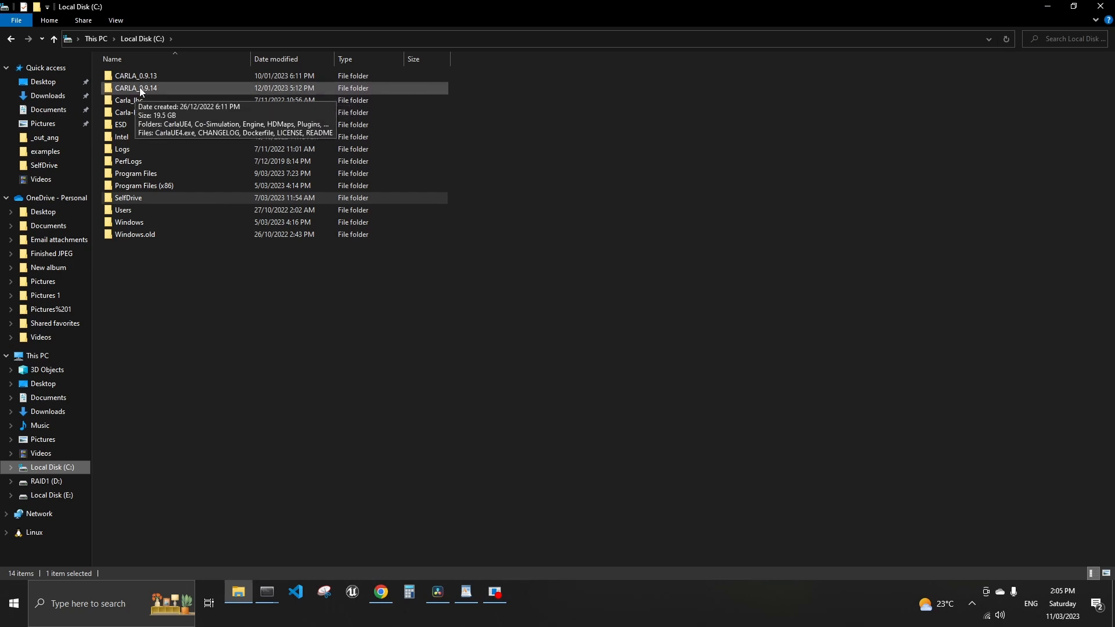
mouse_move(148, 95)
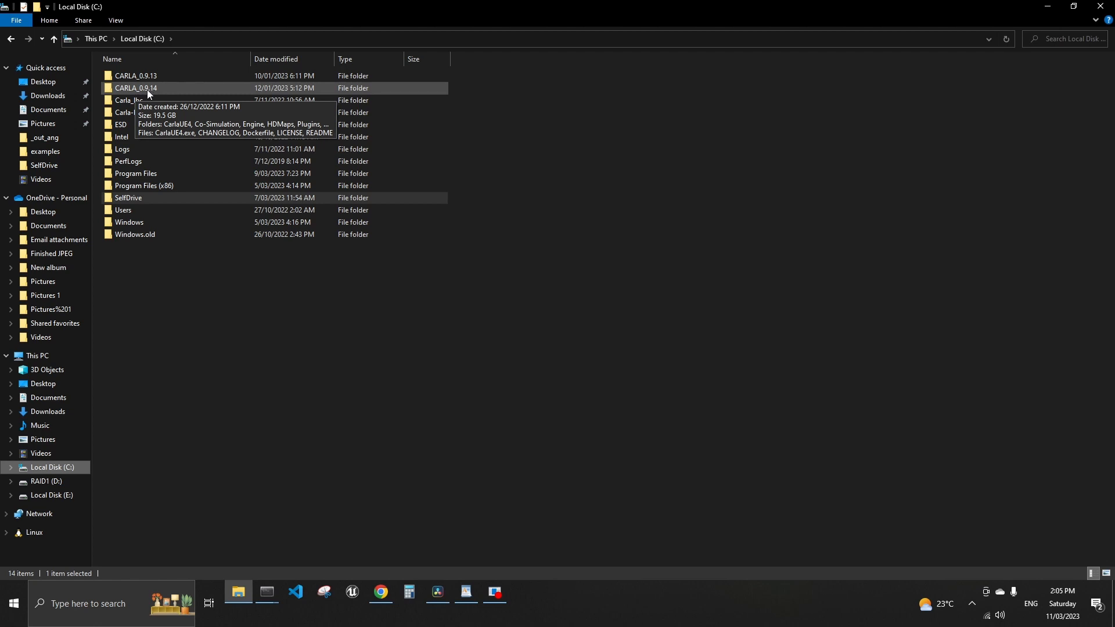
double_click(135, 88)
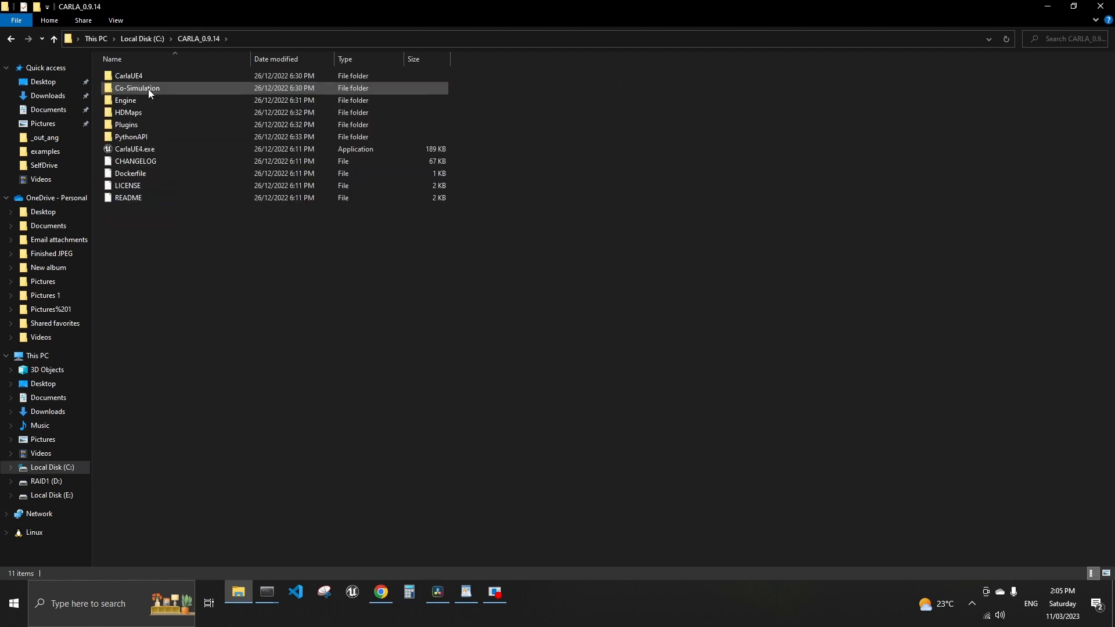
Open PythonAPI, then examples, and select generate_traffic.py.
click(130, 136)
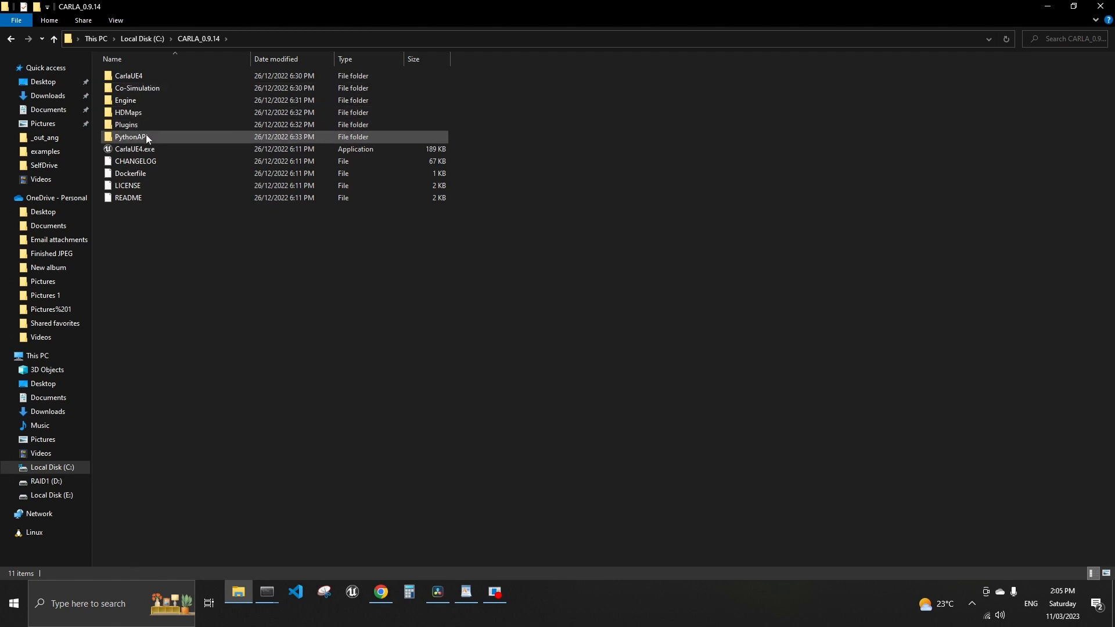
mouse_move(139, 140)
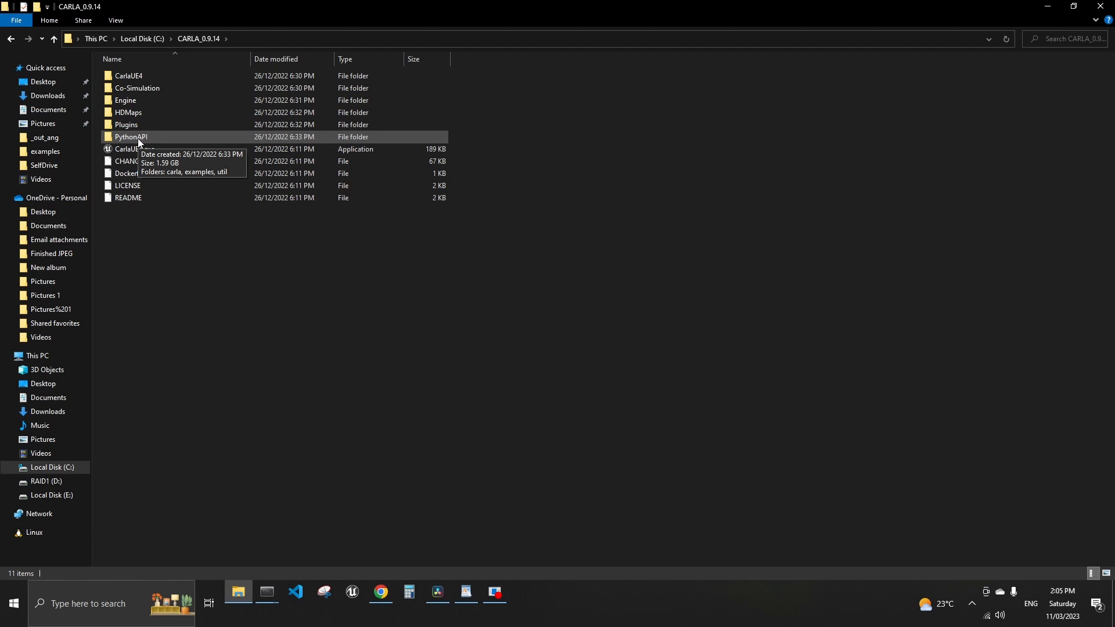
click(130, 136)
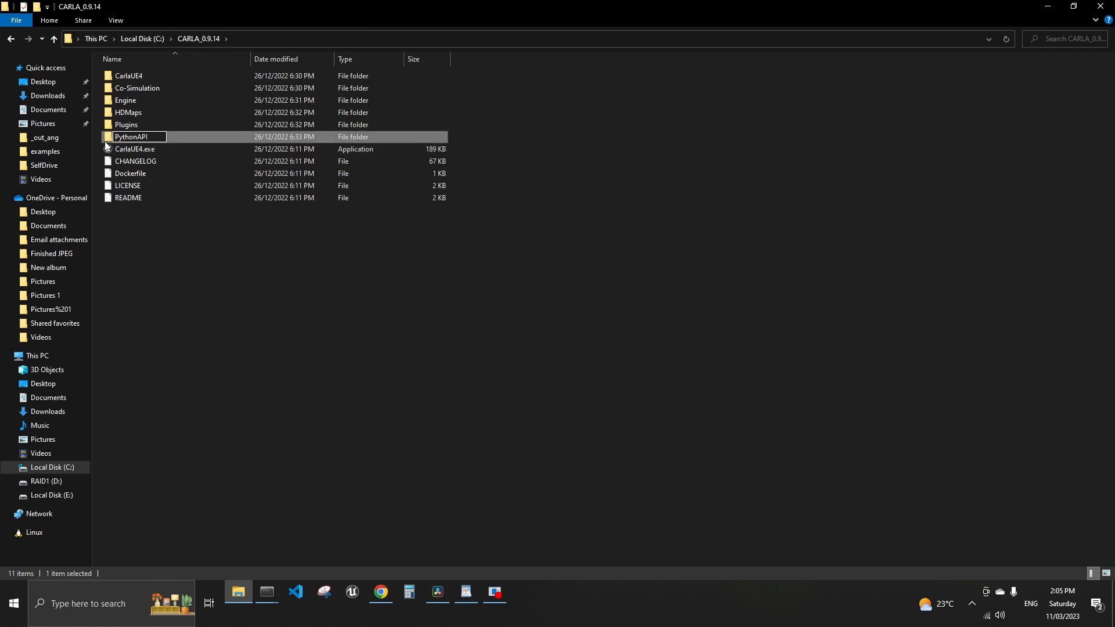
double_click(130, 137)
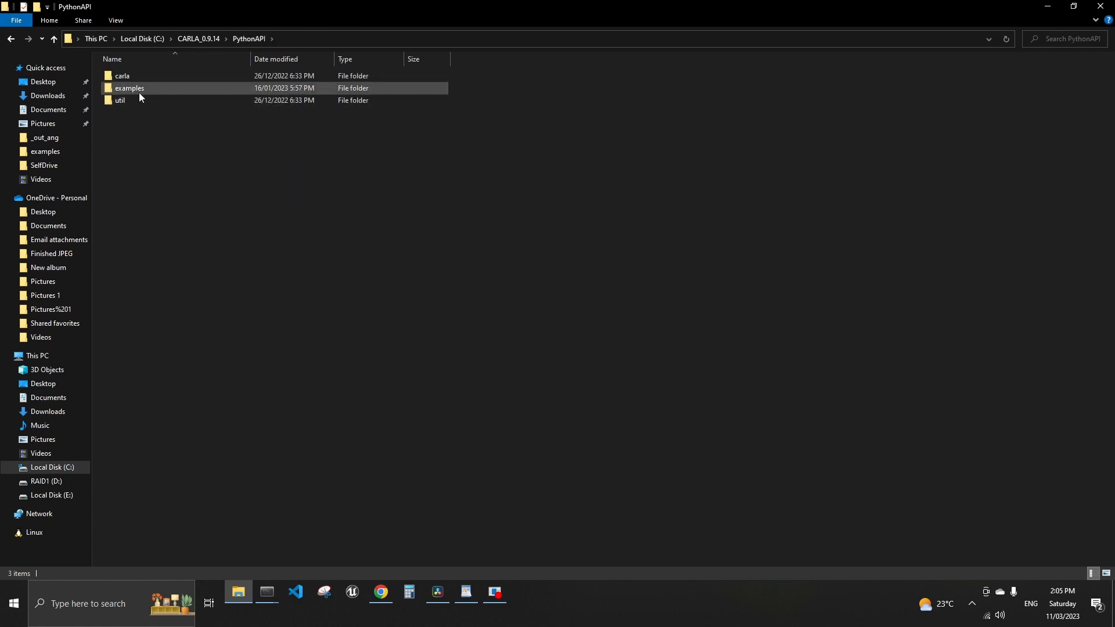
double_click(130, 88)
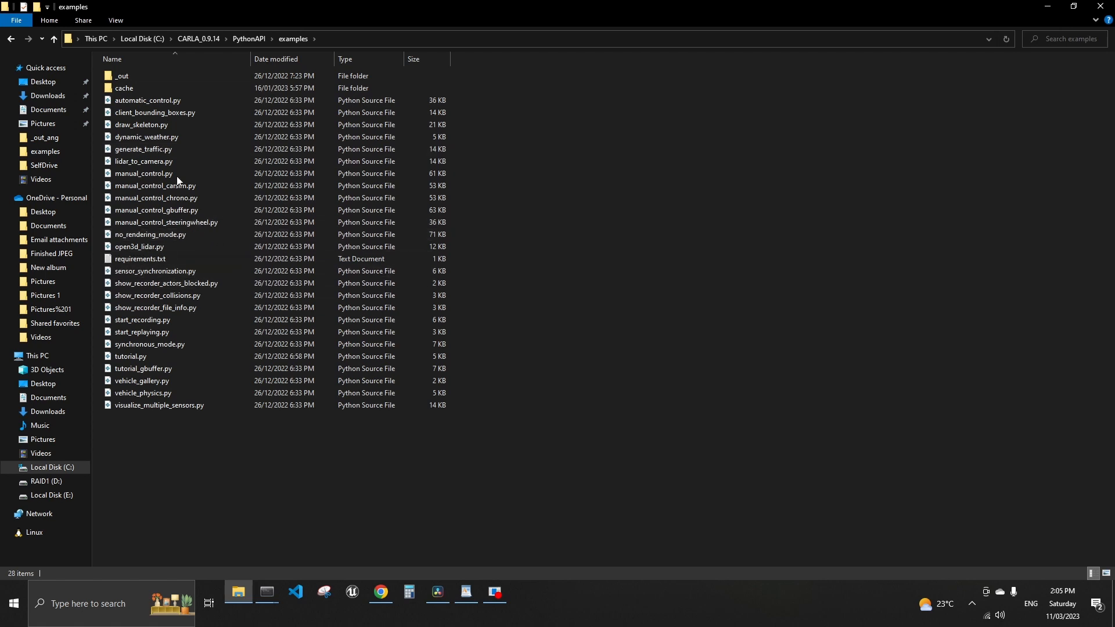
click(139, 246)
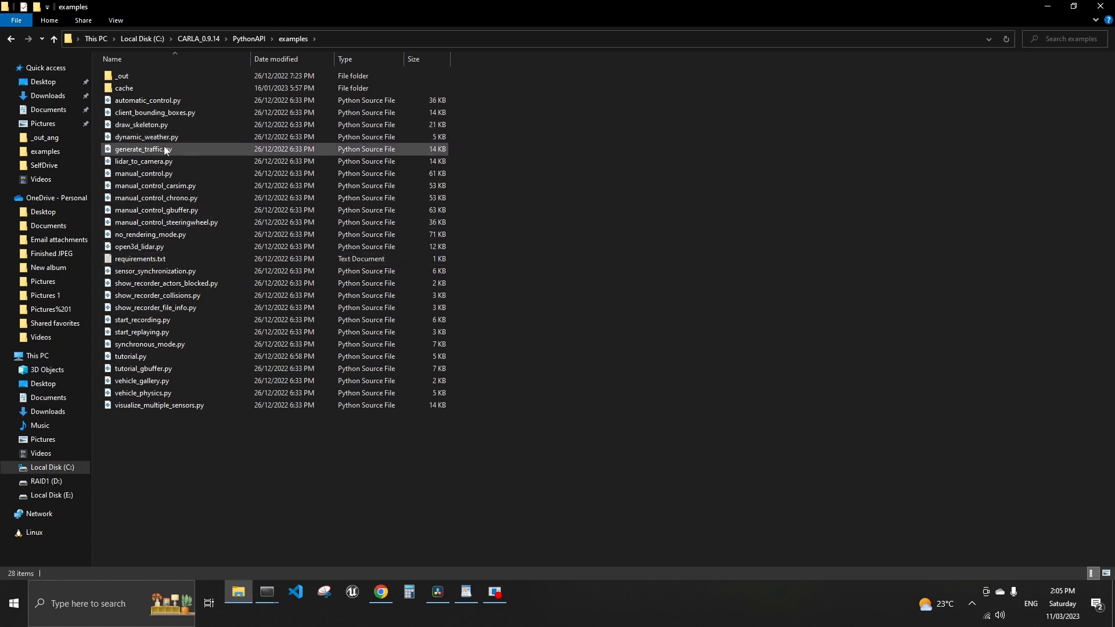
mouse_move(143, 149)
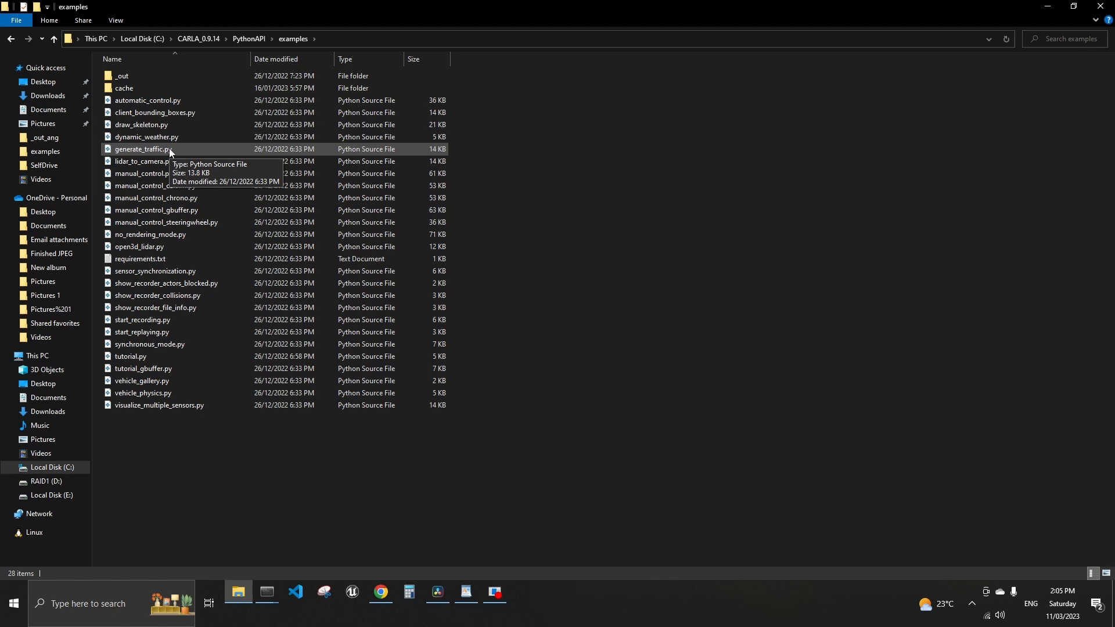
click(142, 162)
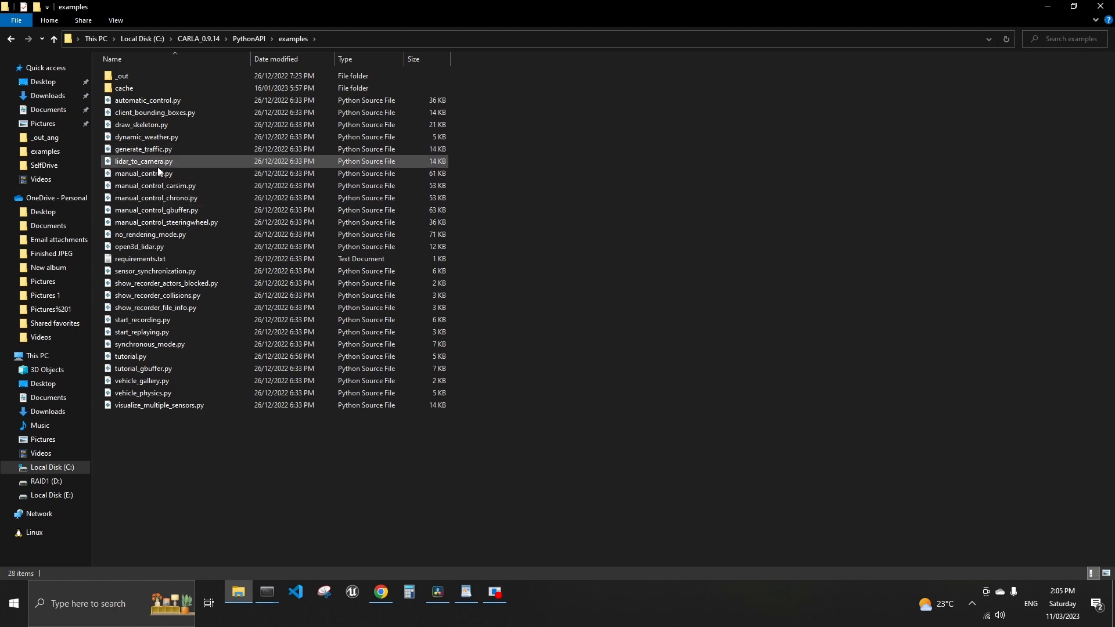
click(295, 596)
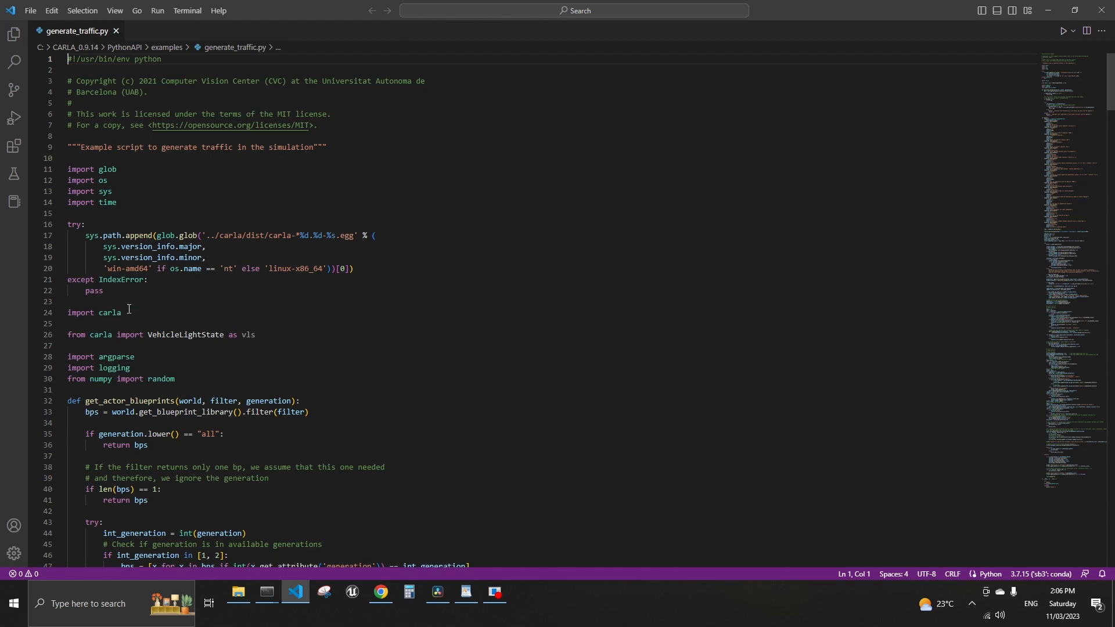
mouse_move(109, 313)
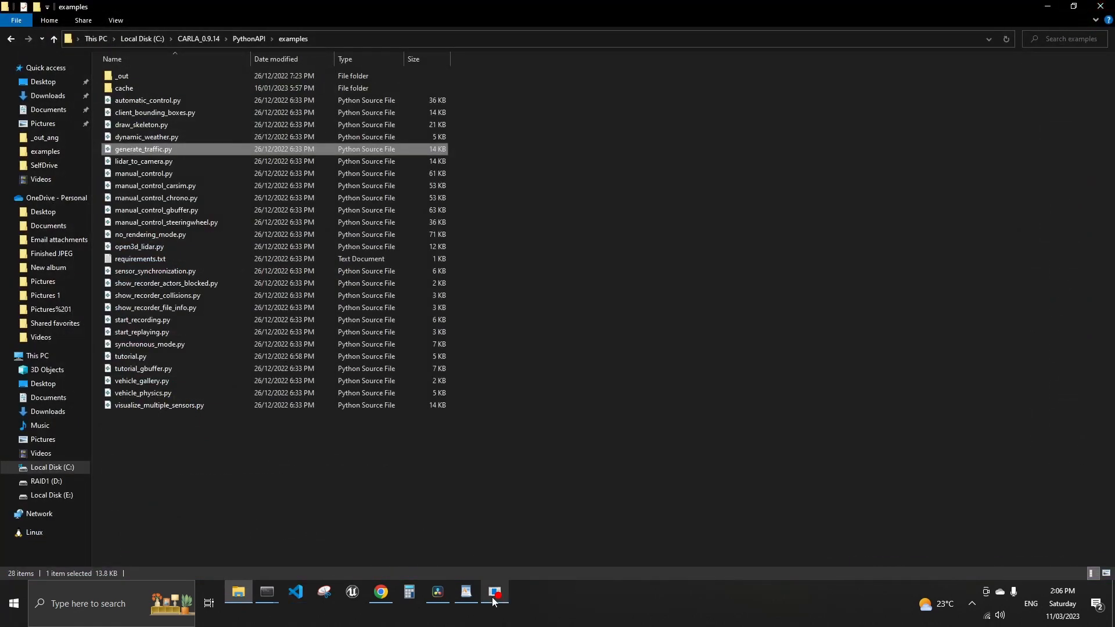
Use cd commands to move from C:\ into CARLA_0.9.14\PythonAPI\examples.
click(494, 592)
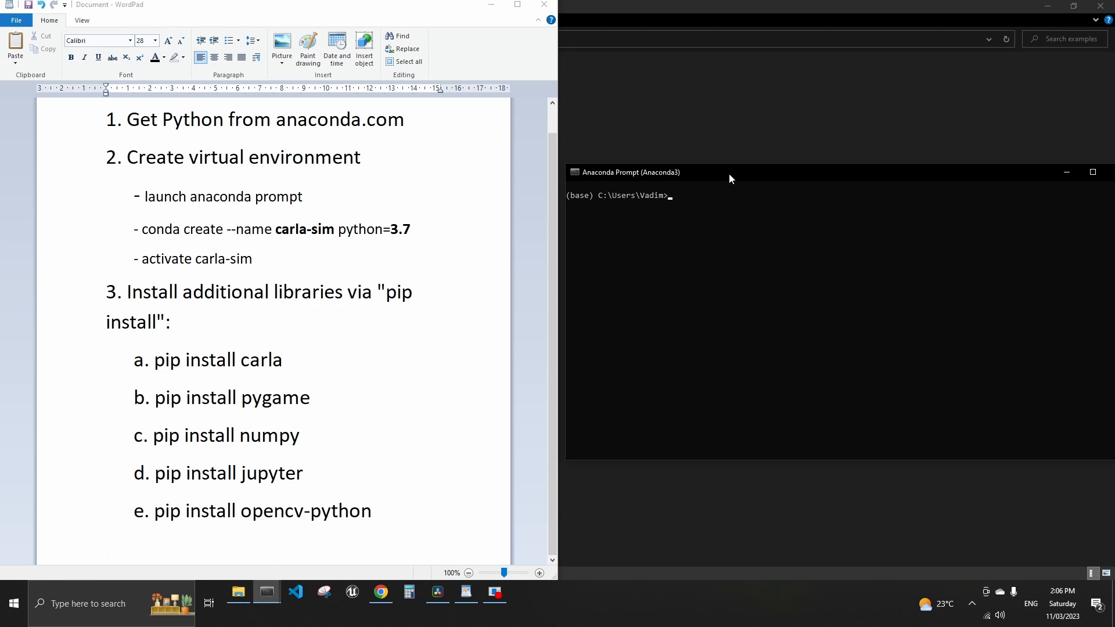
mouse_move(676, 212)
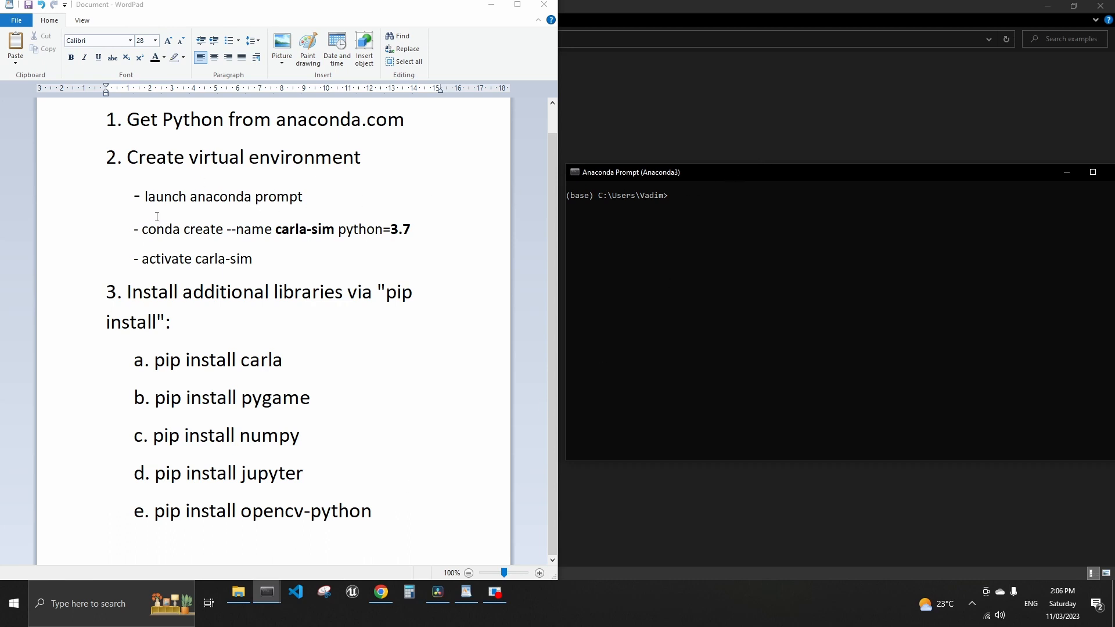
mouse_move(690, 190)
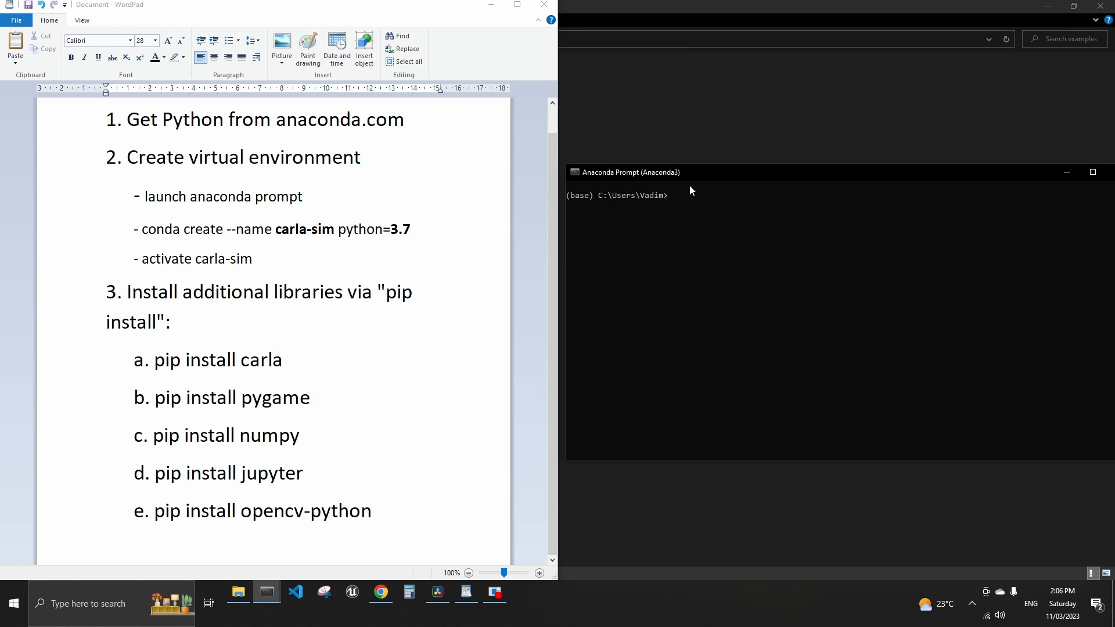
mouse_move(712, 202)
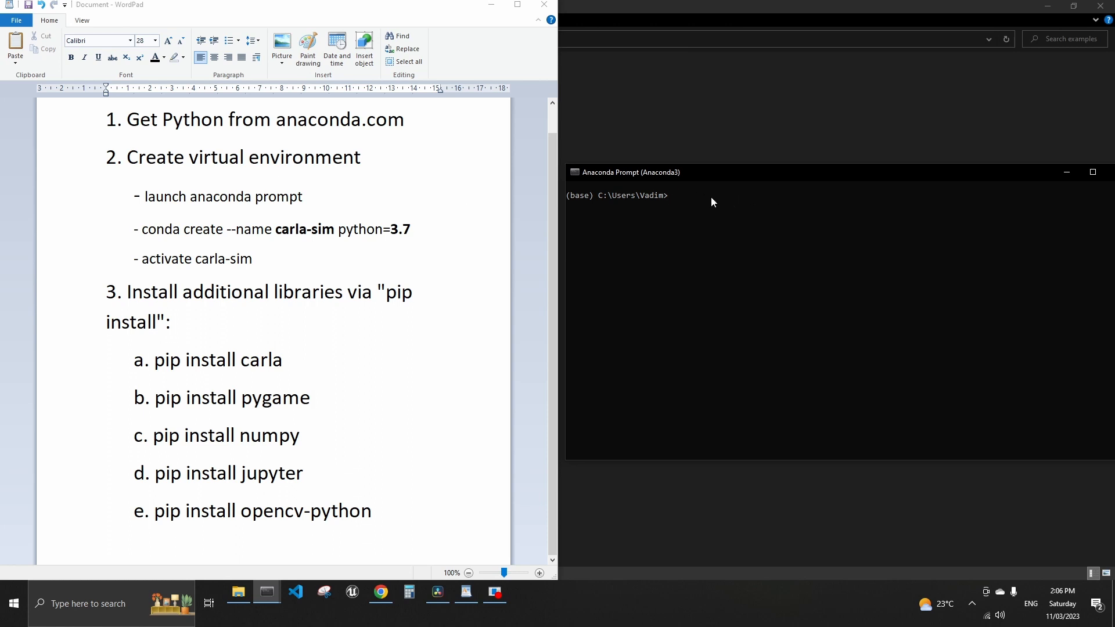
text(cd..)
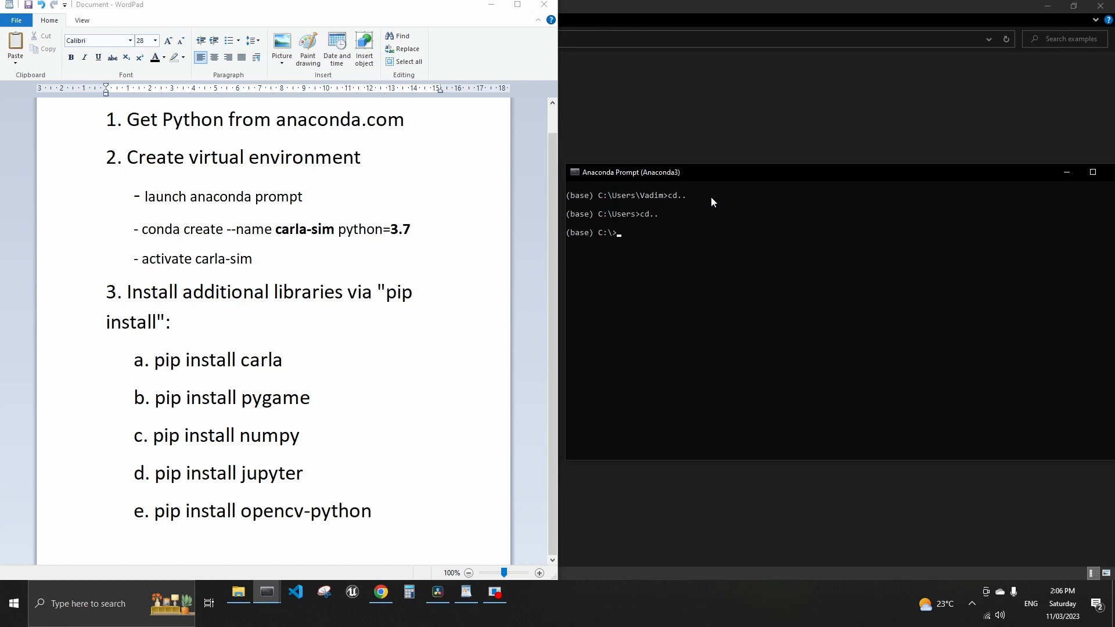
text(cd)
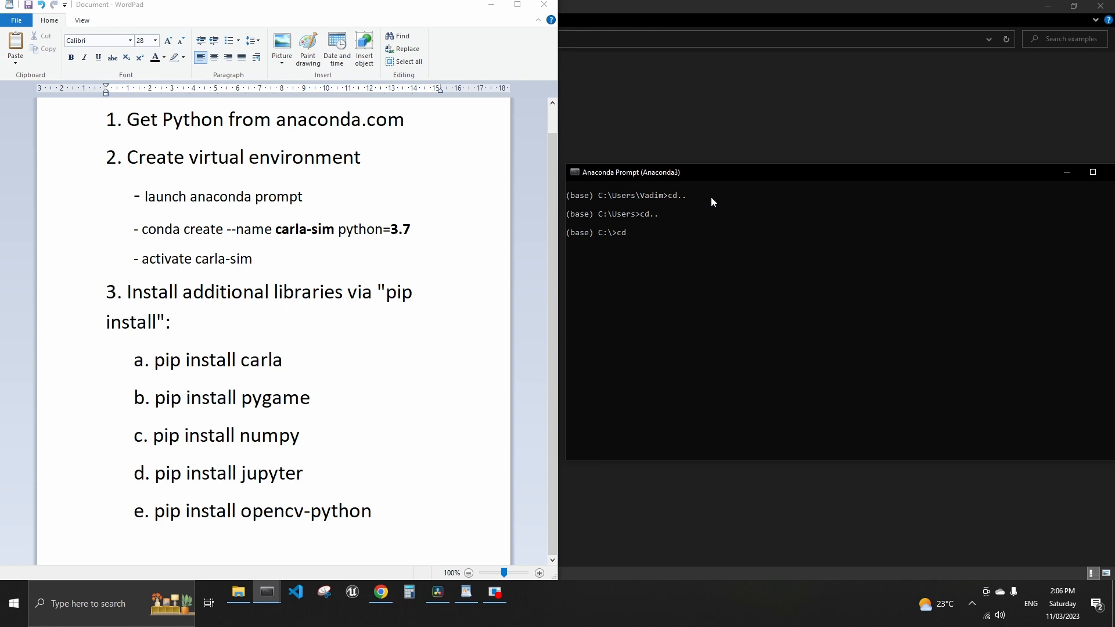
text(car)
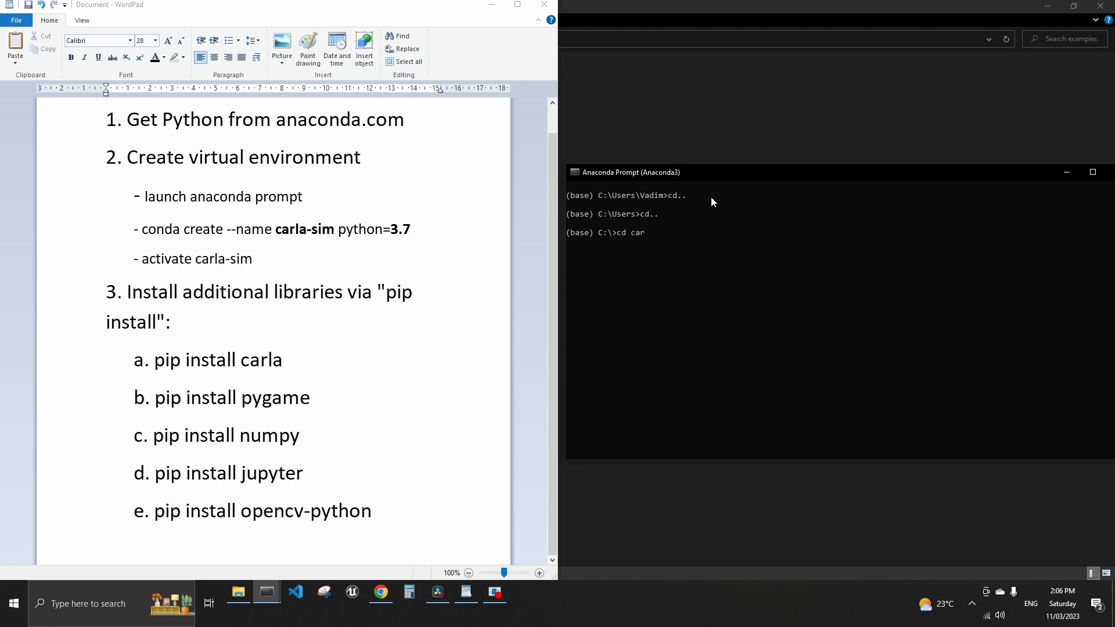
text(ARLA_0.9.13)
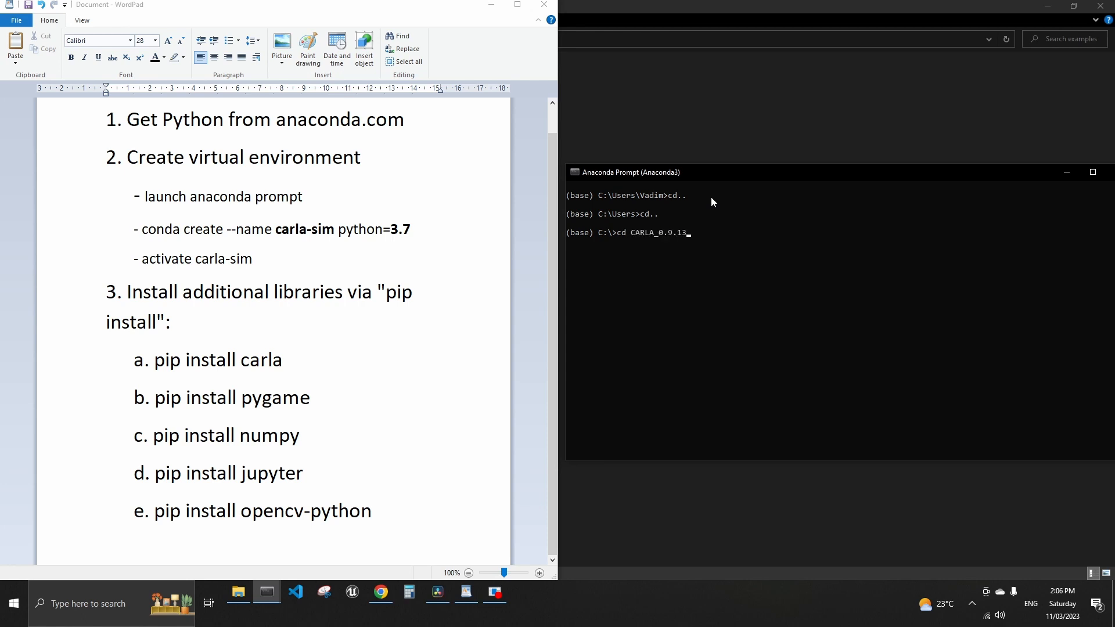
key(Backspace)
text(4)
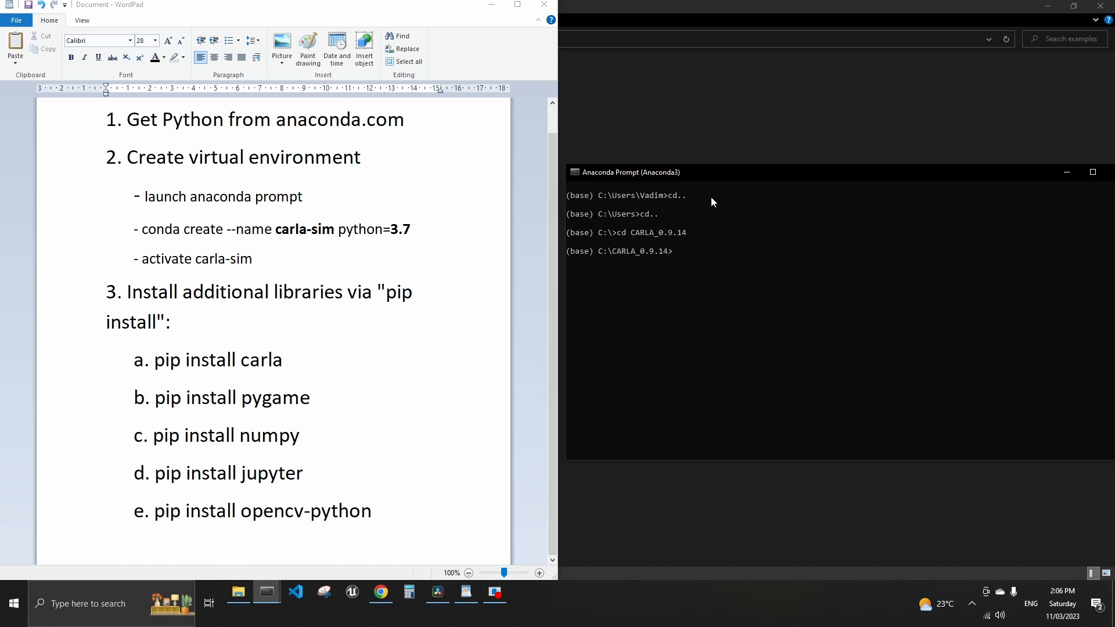
text(cd PythonAPI)
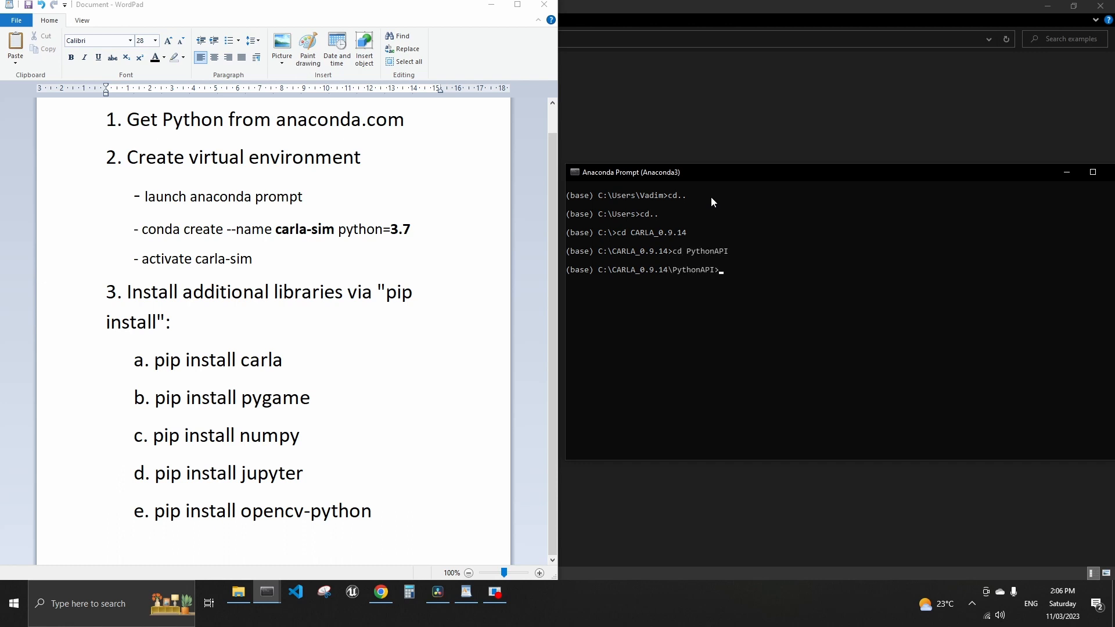
text(cd)
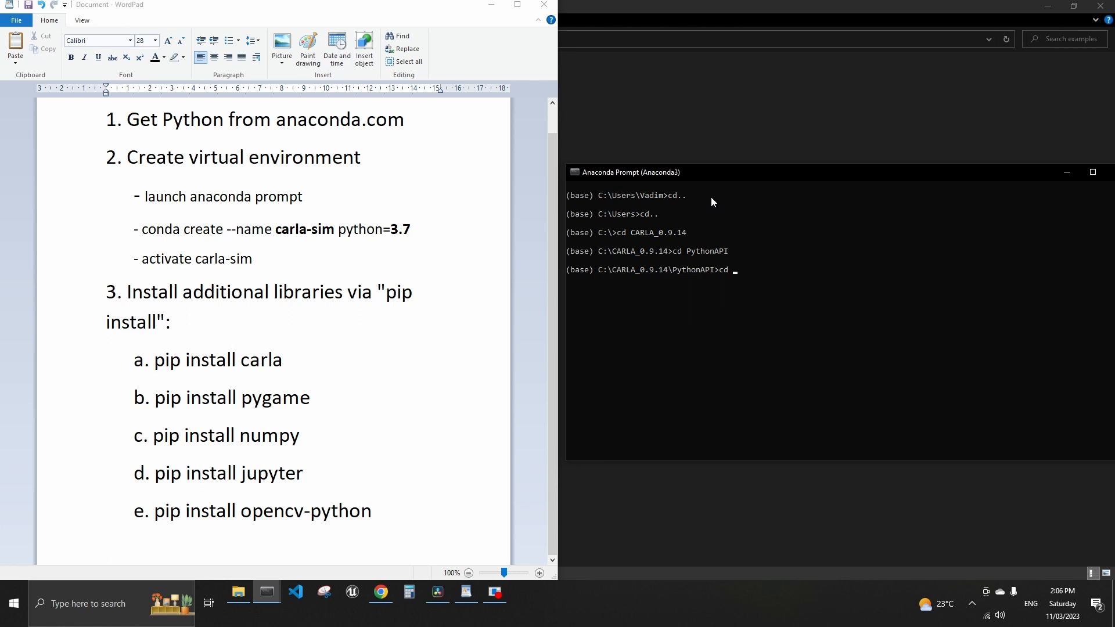
text(examples)
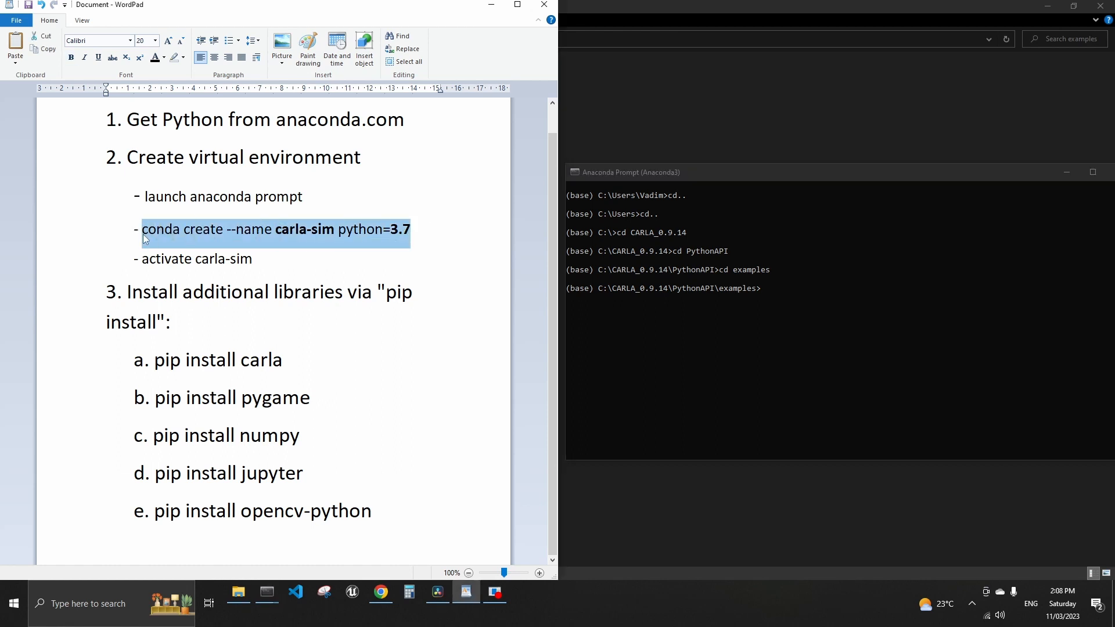
mouse_move(798, 242)
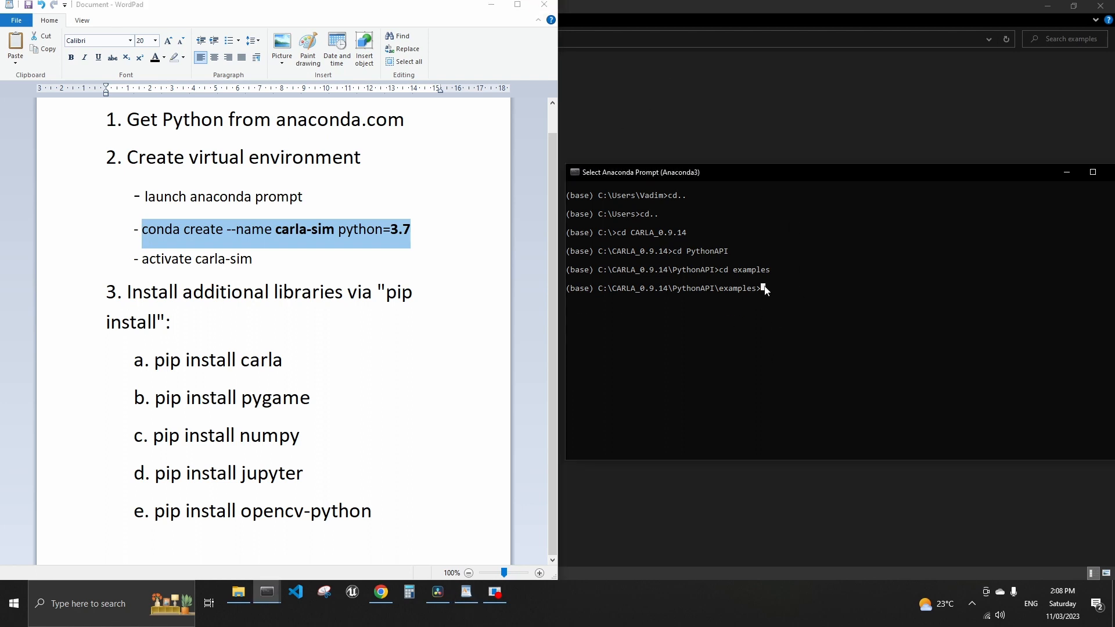
Create the carla-sim environment with python=3.7, confirming installation with y.
text(conda create --name carla-sim python=3.7)
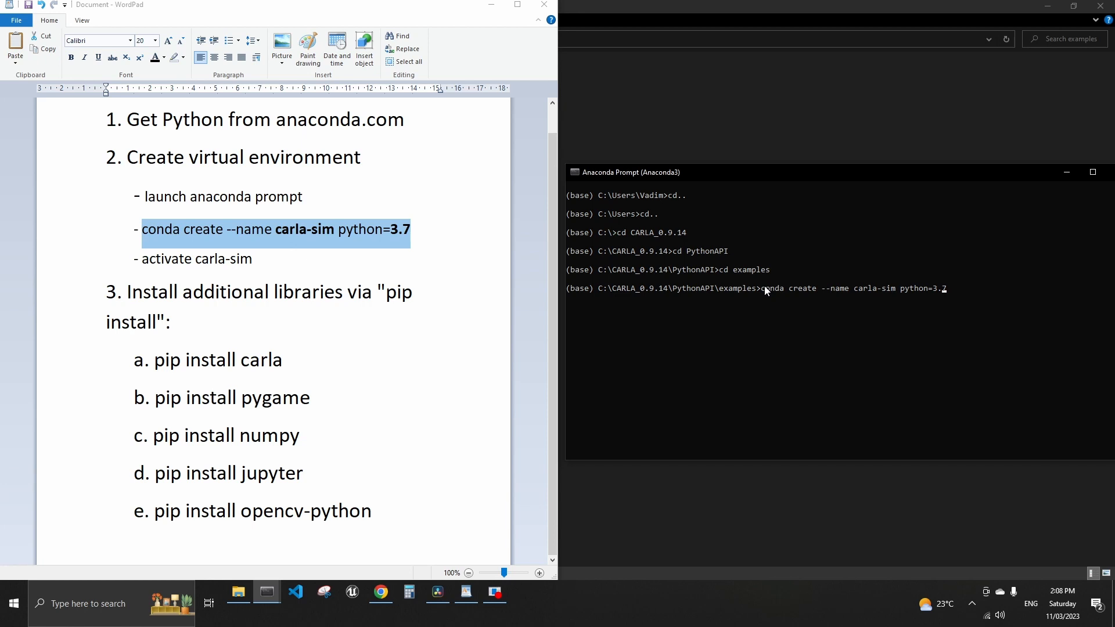
text(7)
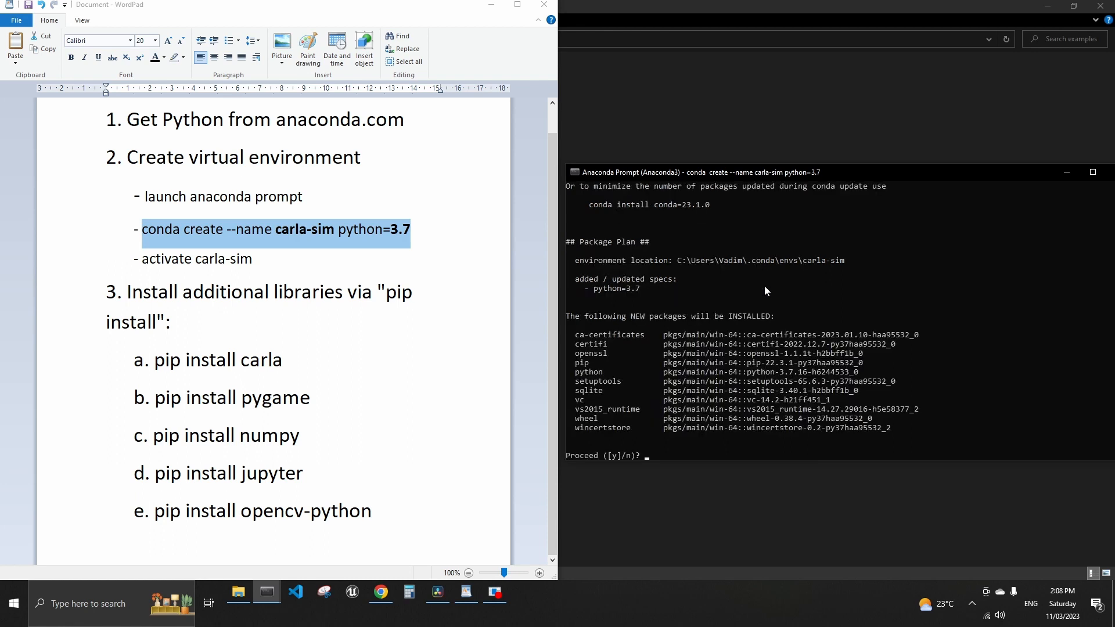
text(y)
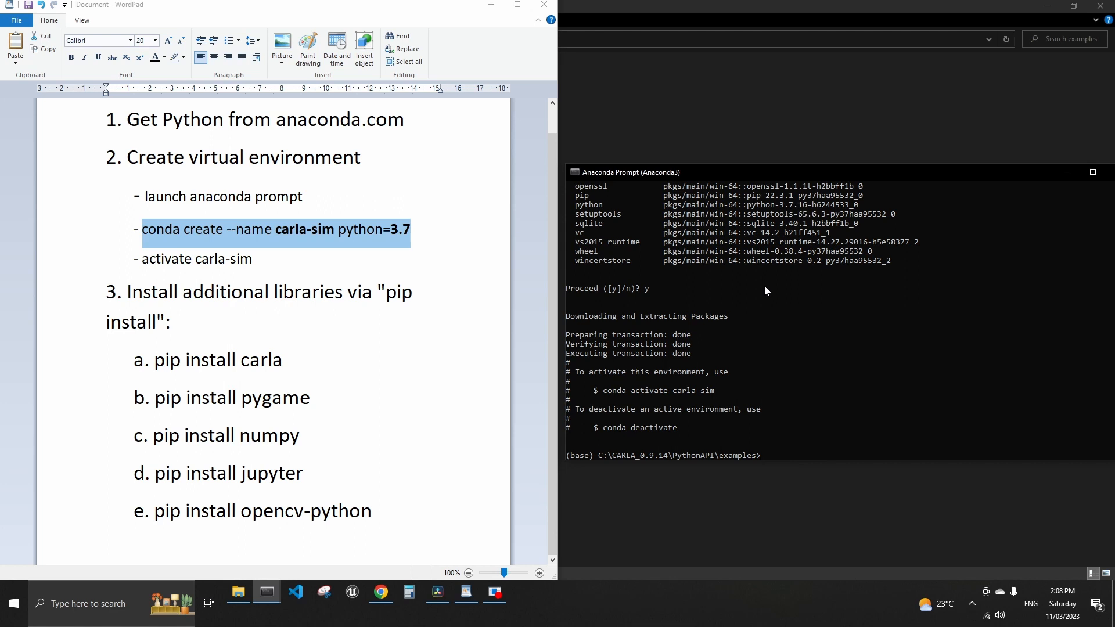
Activate the carla-sim environment with 'activate carla-sim'.
text(acti)
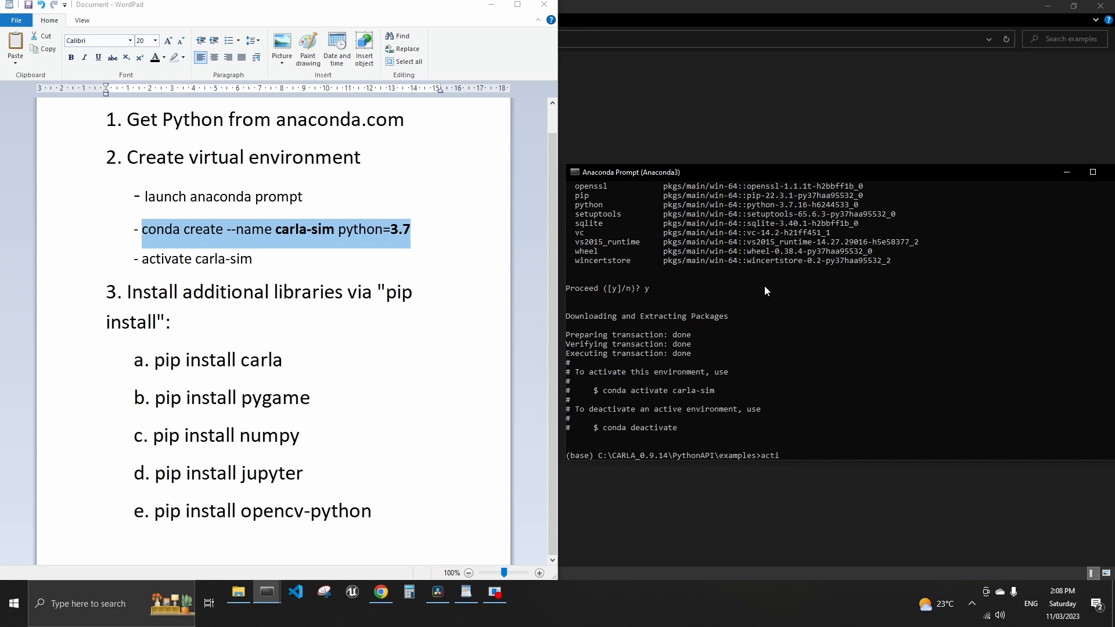
text(vate carla)
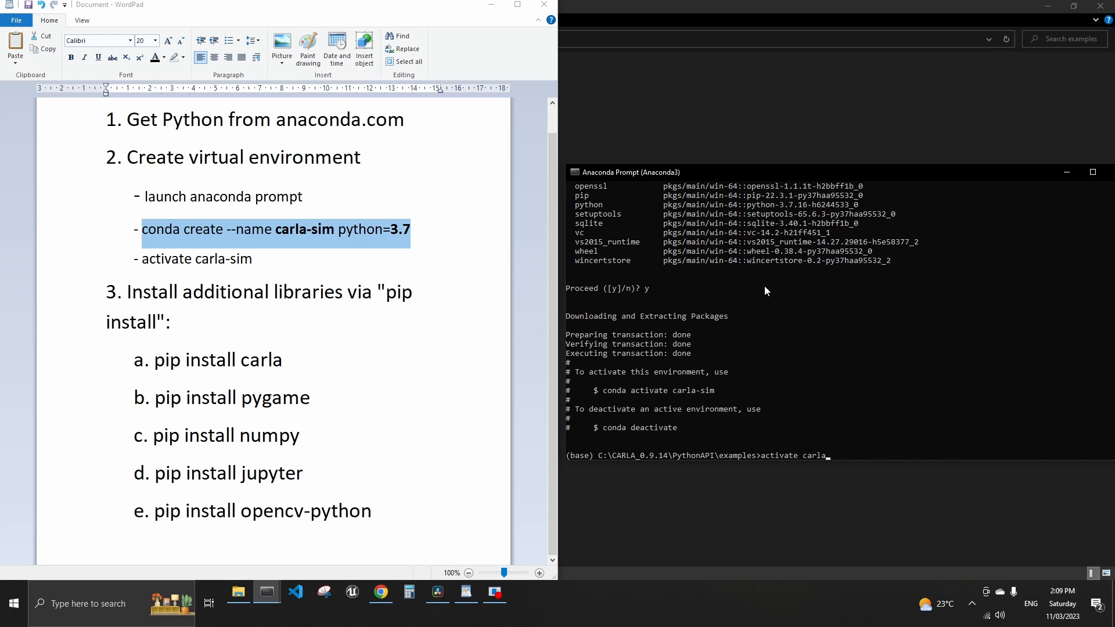
text(-sim)
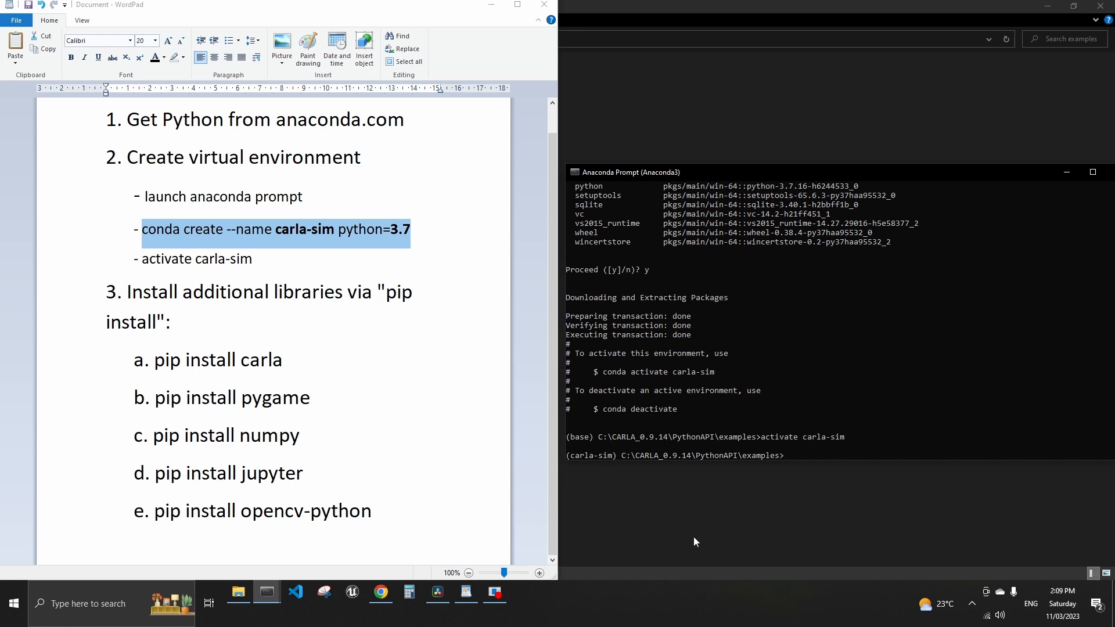
mouse_move(598, 463)
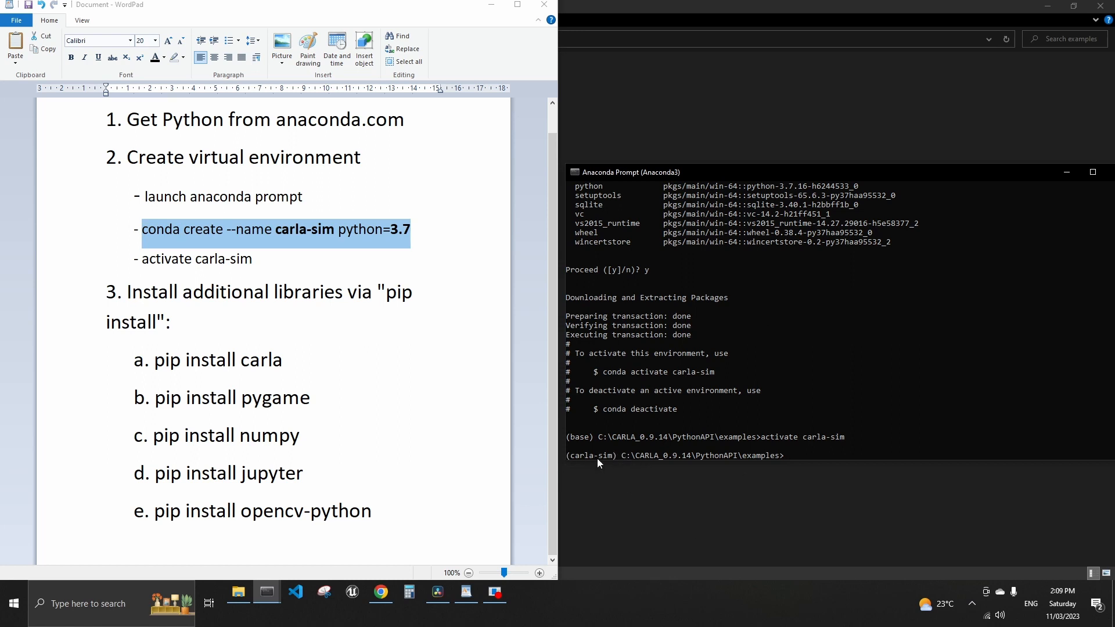
mouse_move(583, 458)
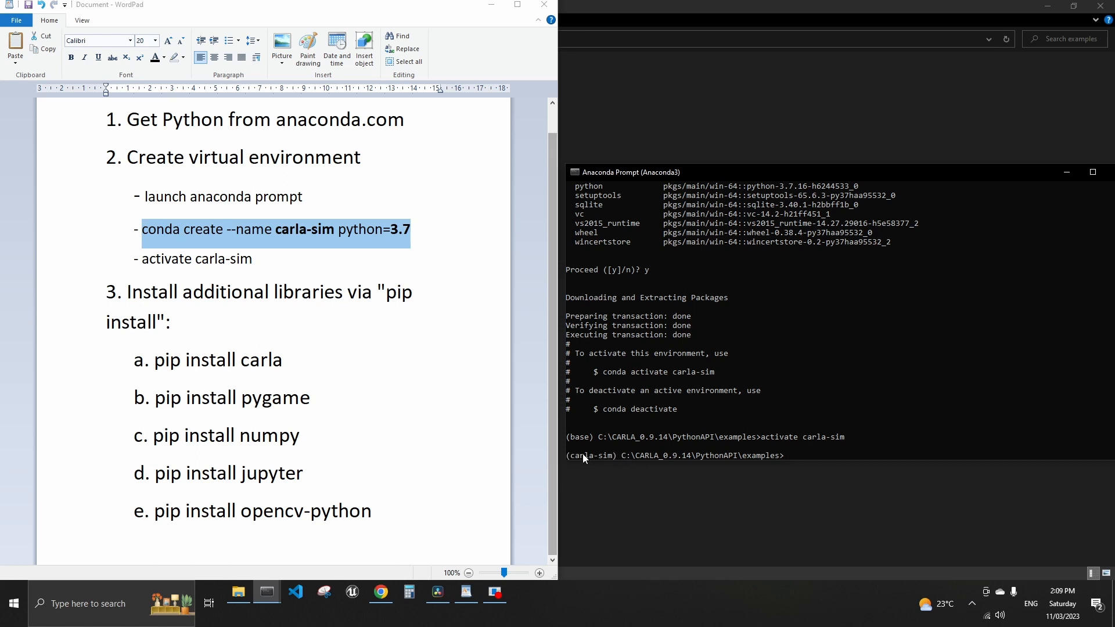
mouse_move(569, 463)
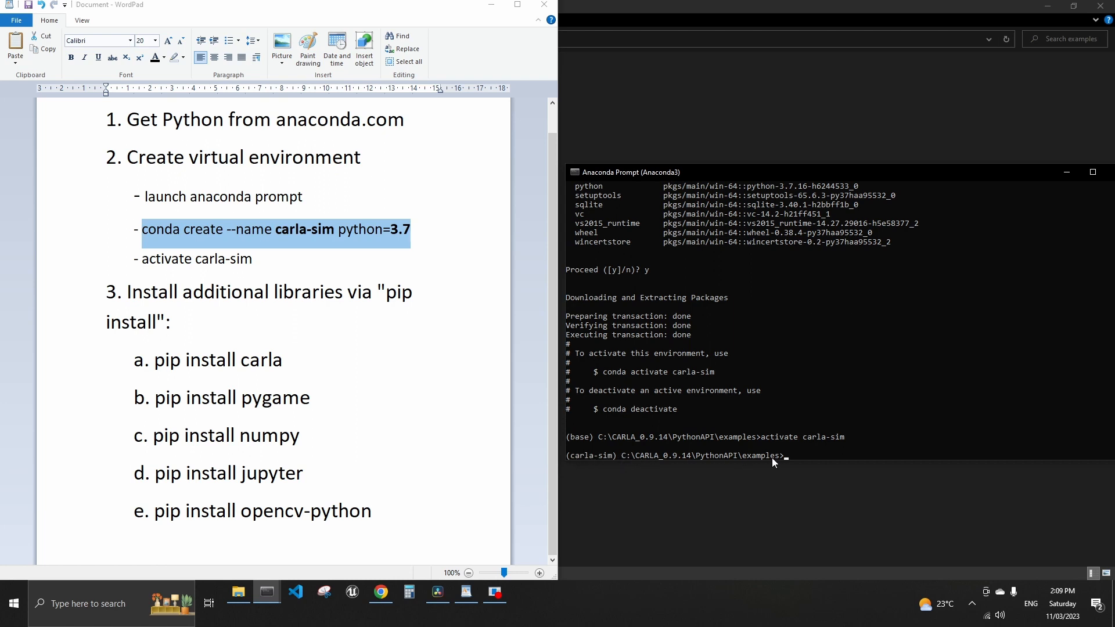
mouse_move(606, 463)
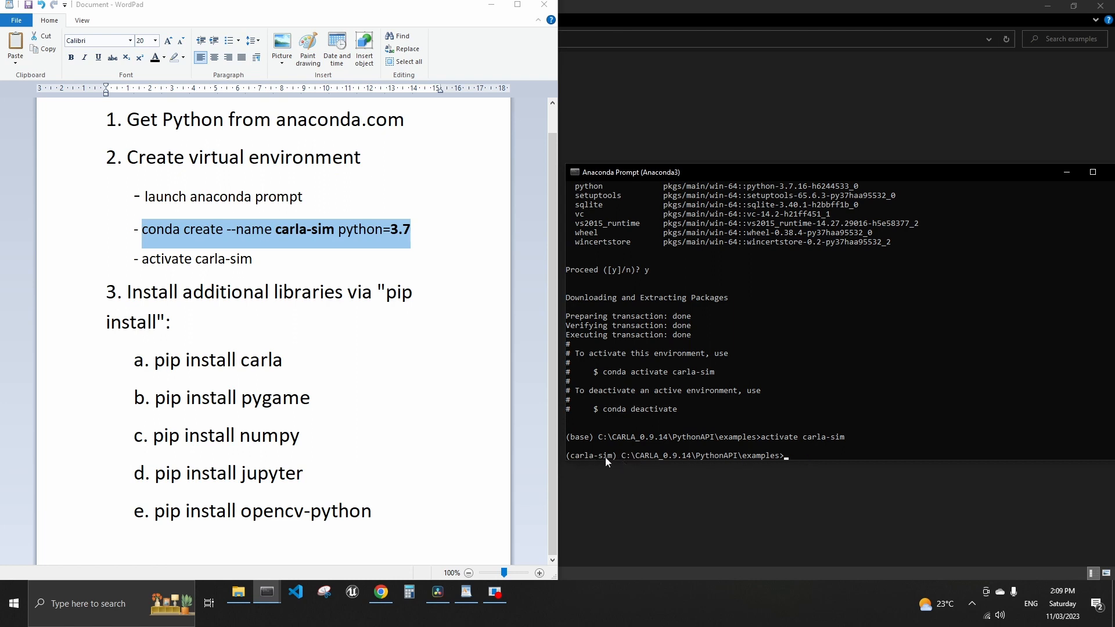
mouse_move(683, 453)
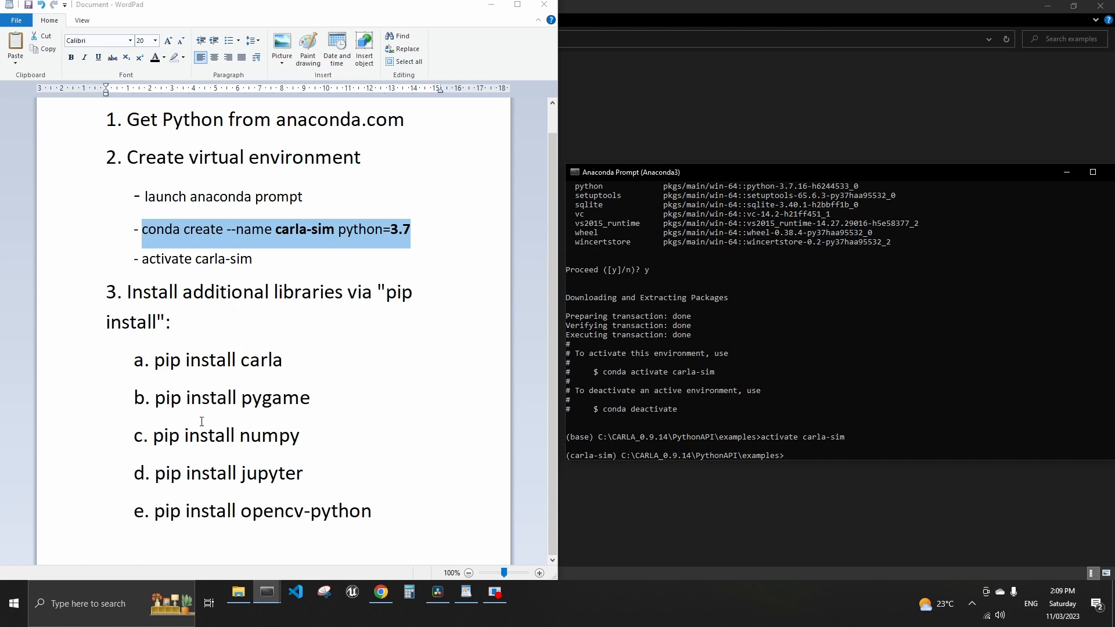
mouse_move(362, 412)
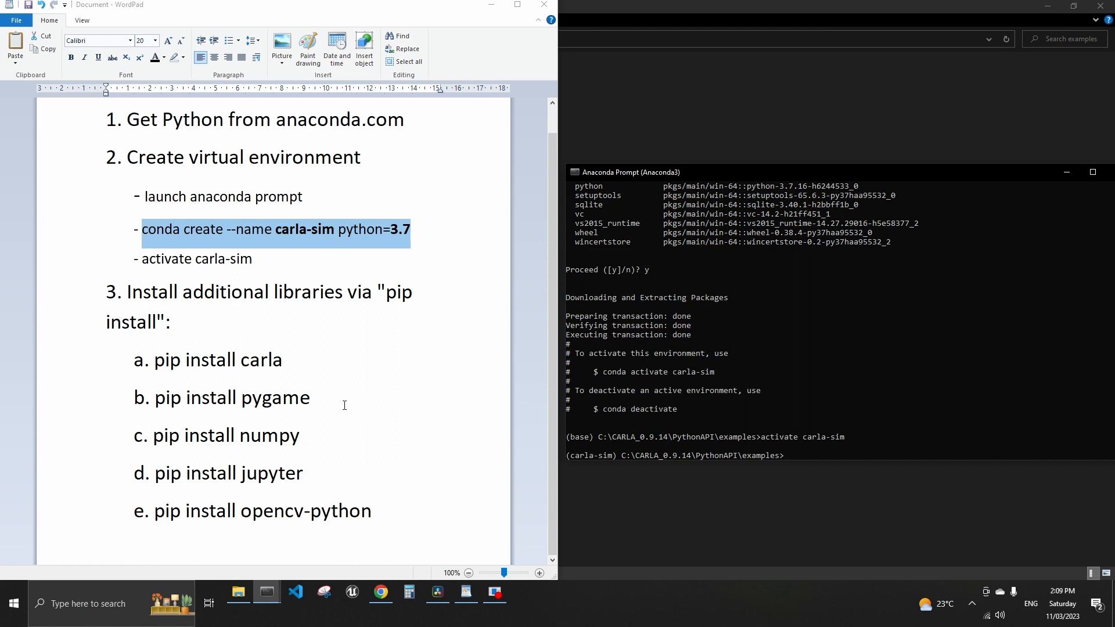
mouse_move(834, 462)
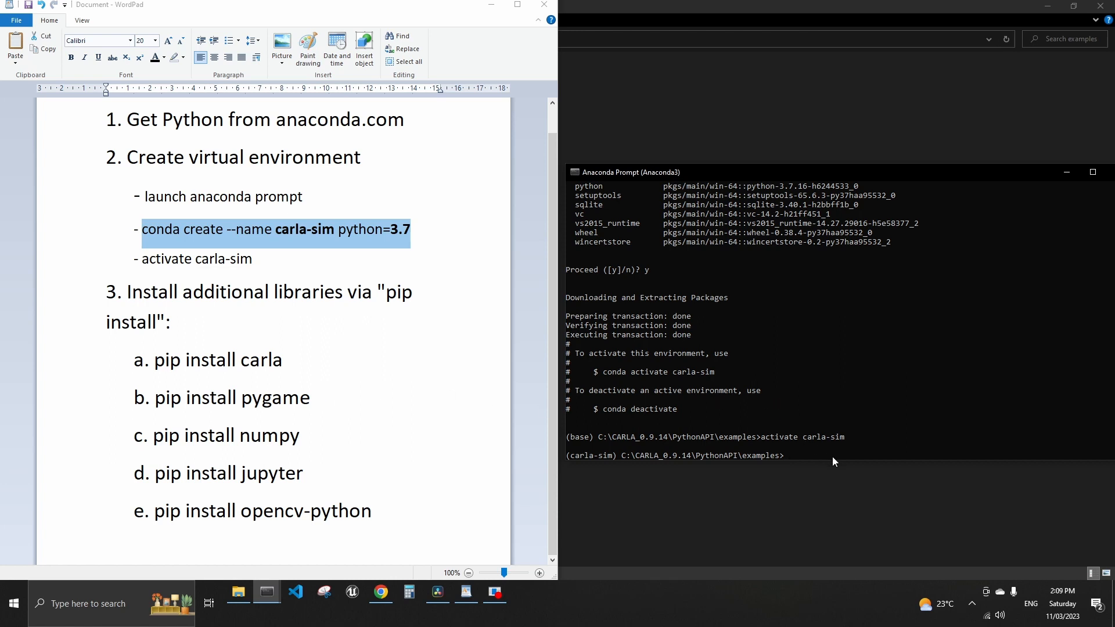
Install carla 0.9.14 into carla-sim with pip install carla.
text(pip isn)
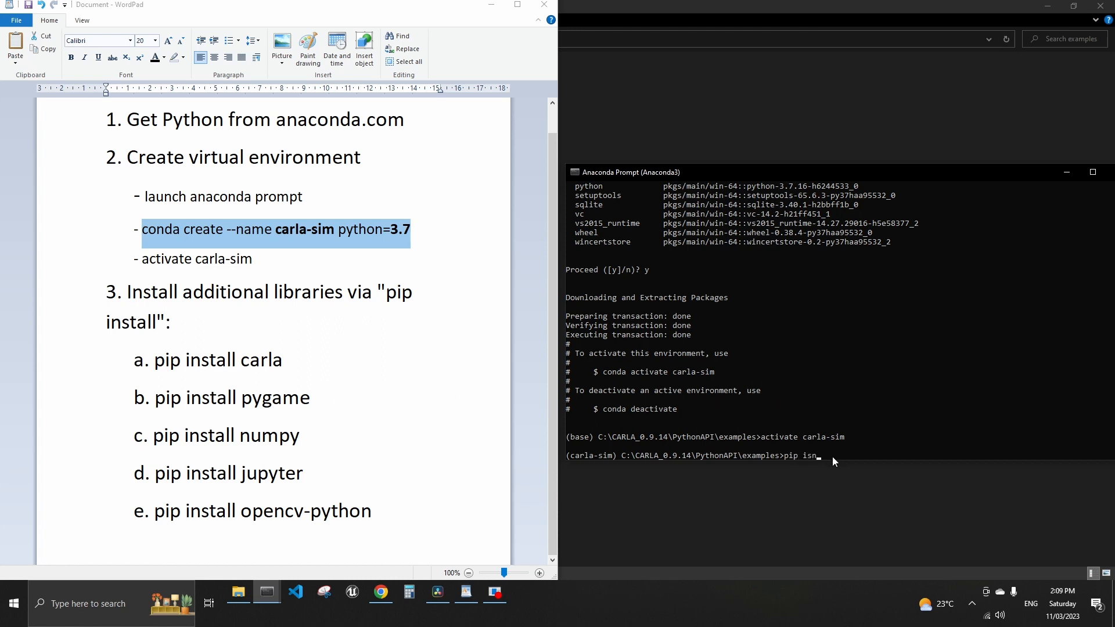
key(BackSpace)
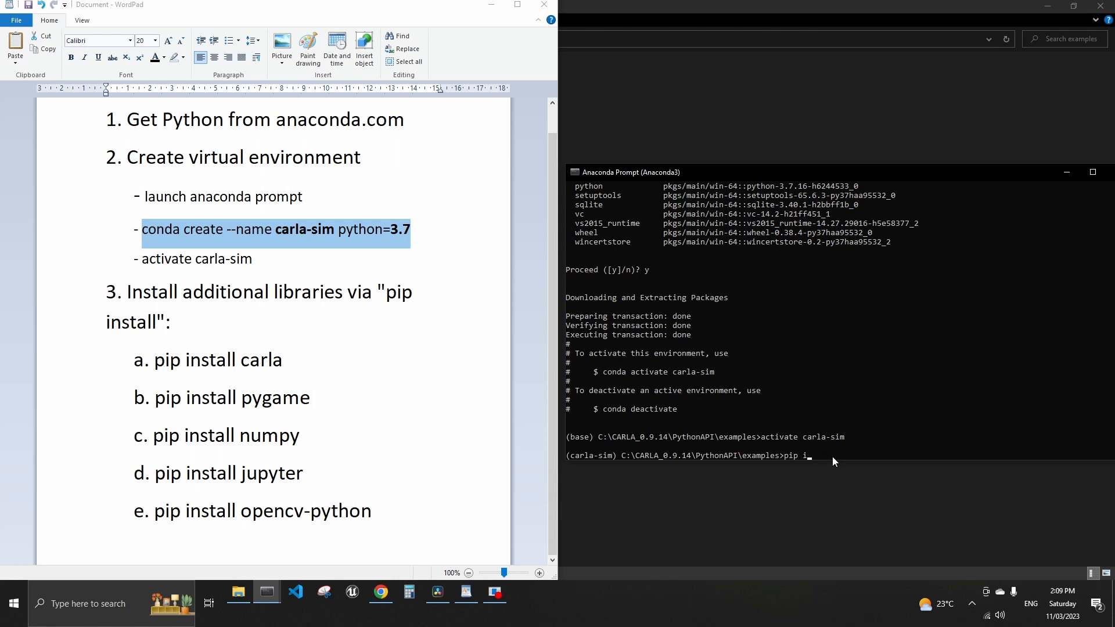
text(nstall)
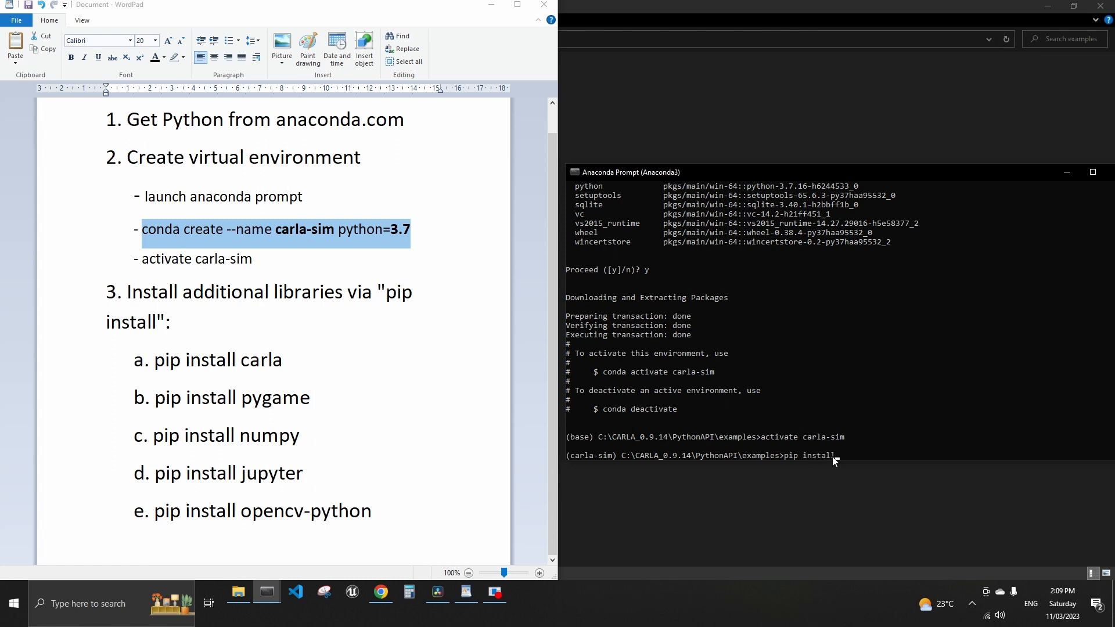
text(cara)
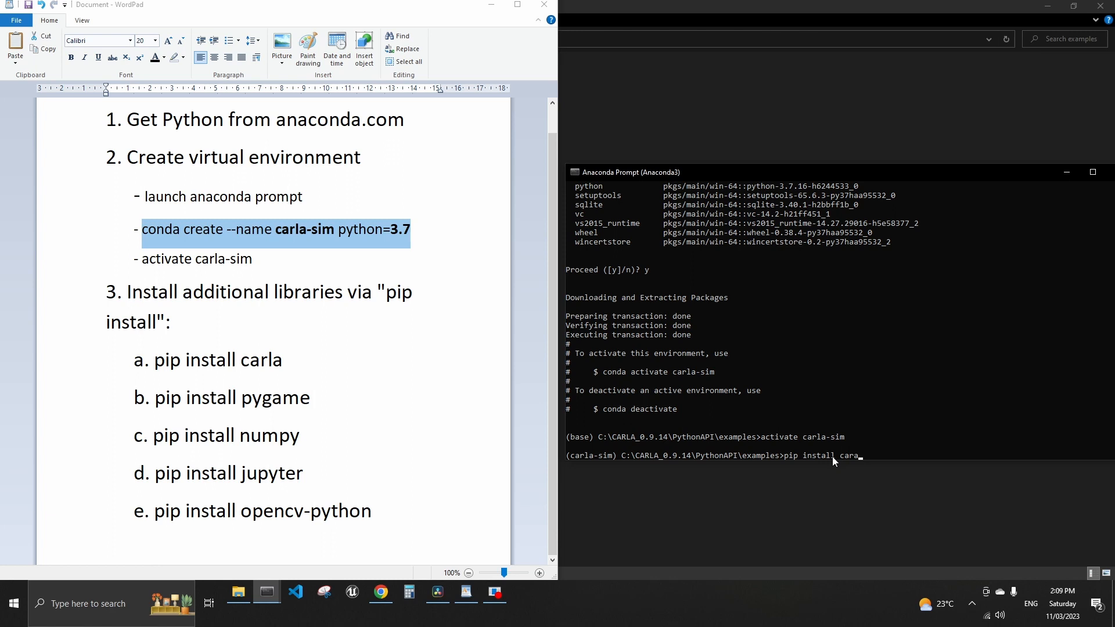
key(Backspace)
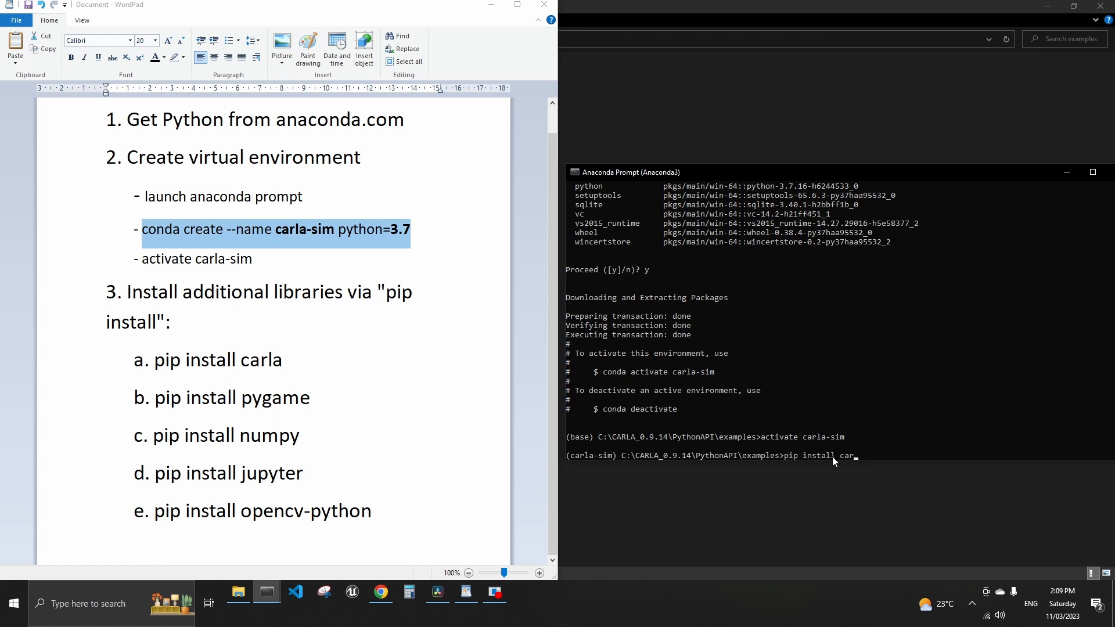
text(la)
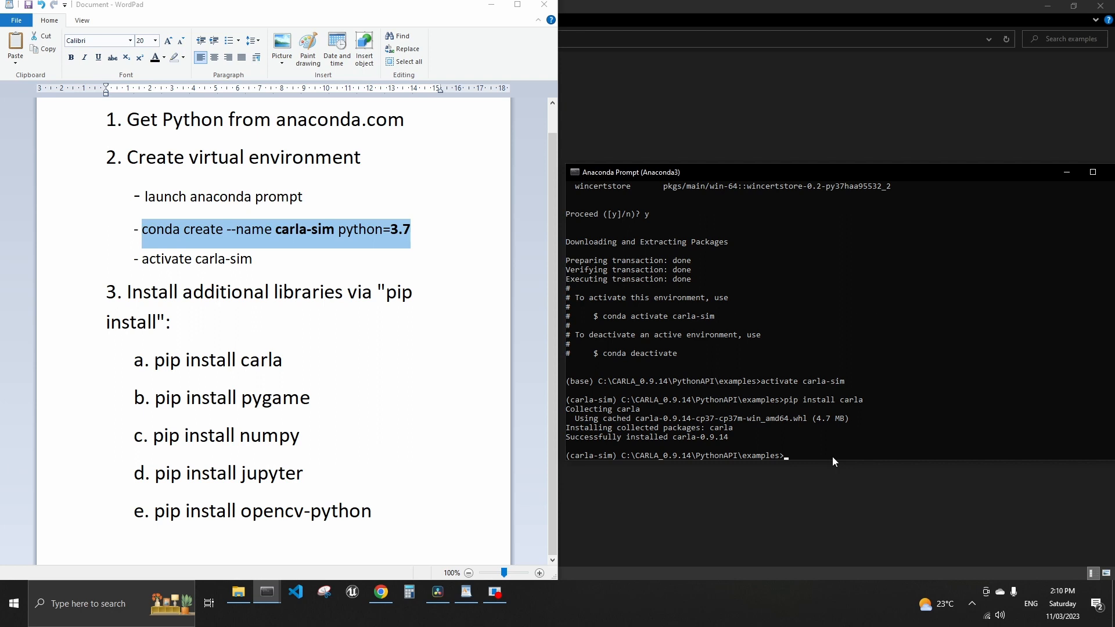
Pip install pygame (already satisfied) and numpy 1.21.6.
text(pip)
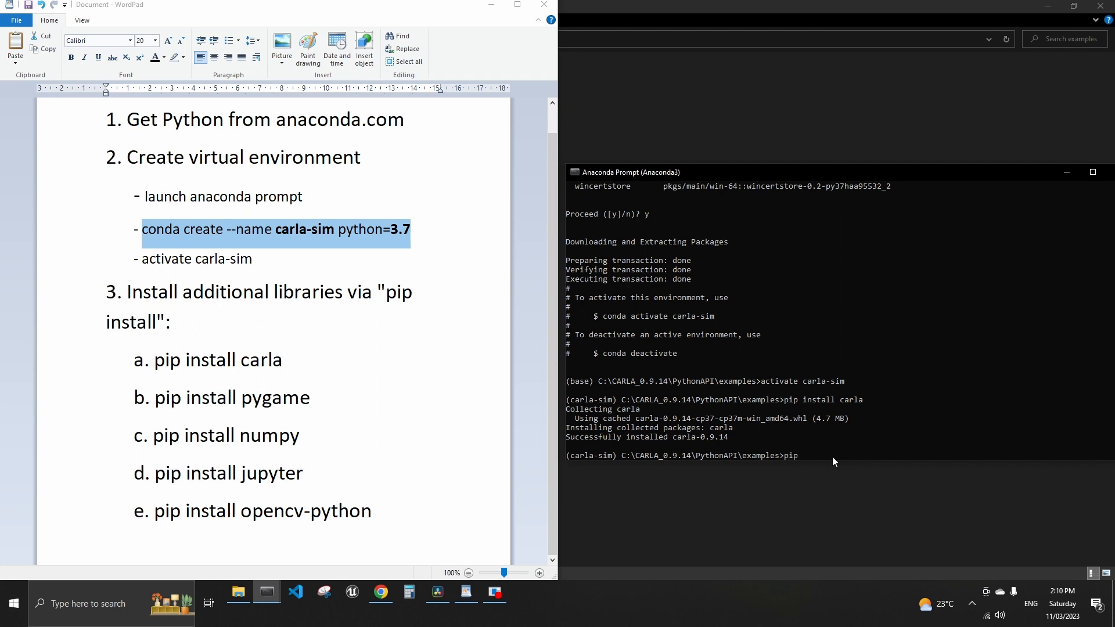
text(install)
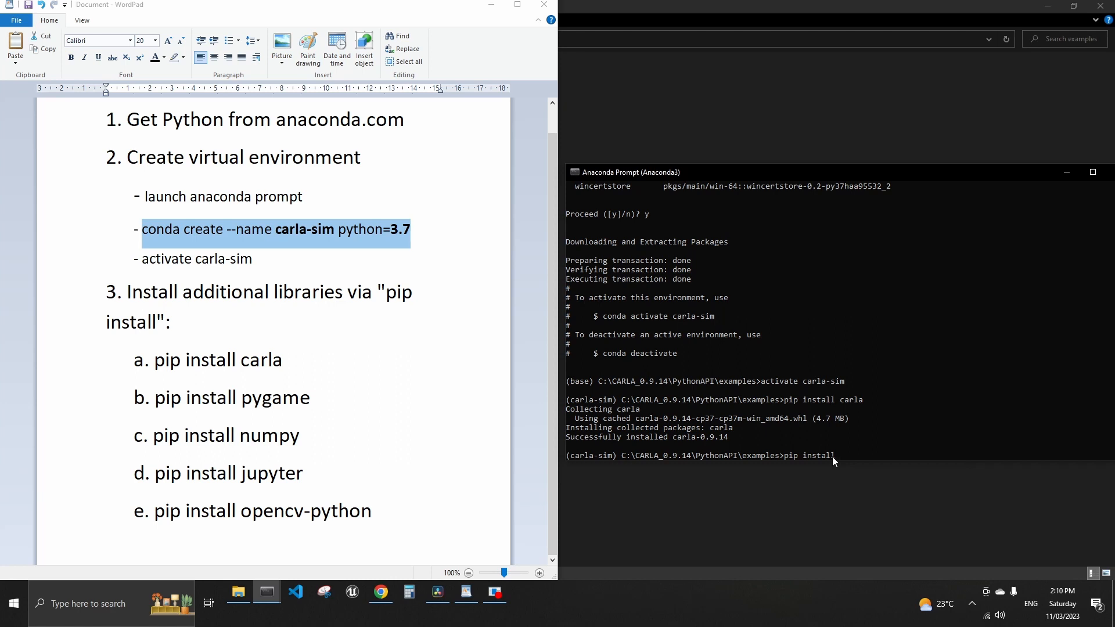
text(pygame)
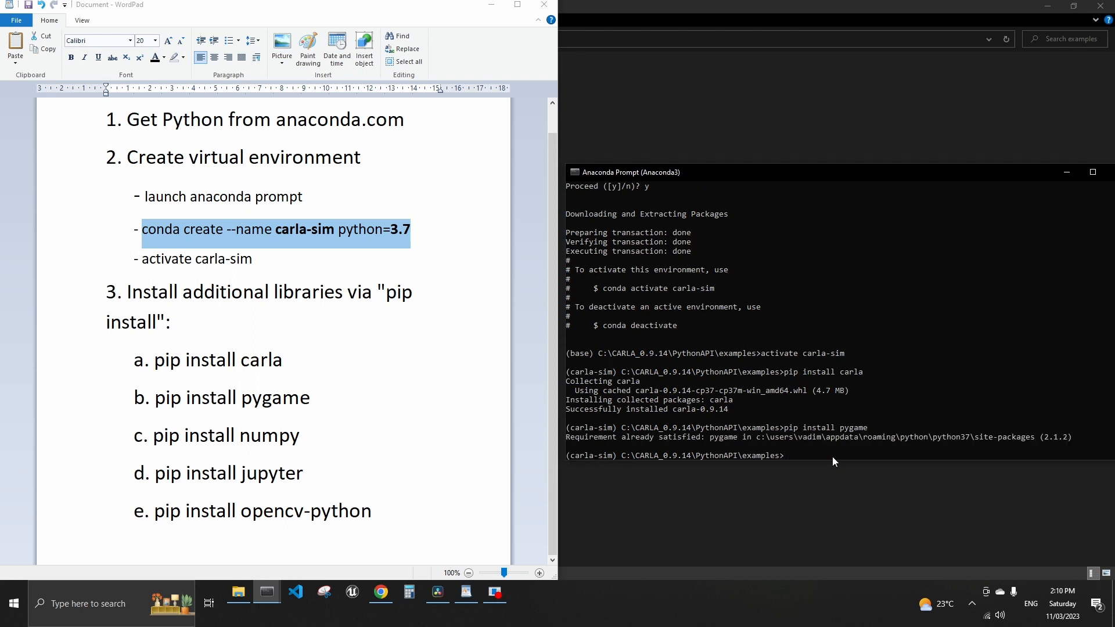
text(pip install n)
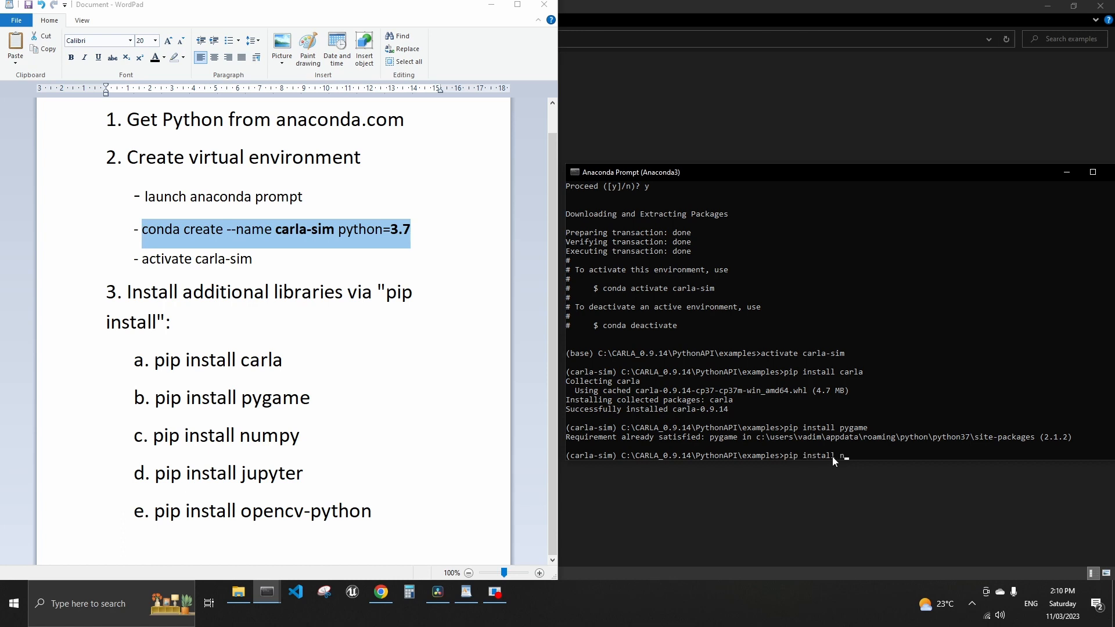
text(umpy)
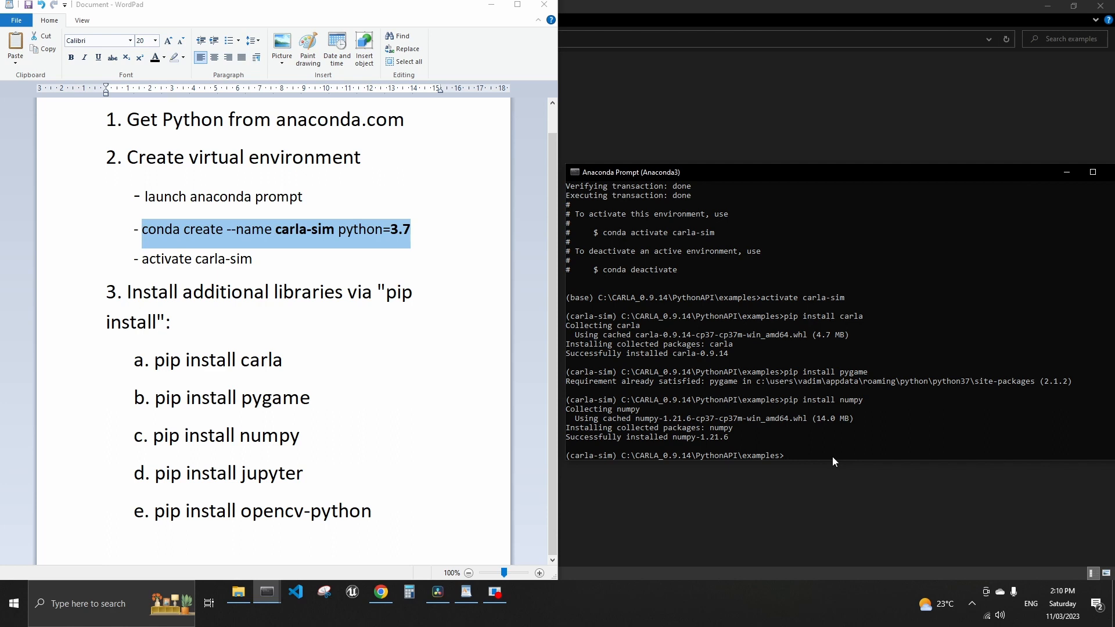
Install jupyter and its dependencies into carla-sim with pip.
text(pip install ju)
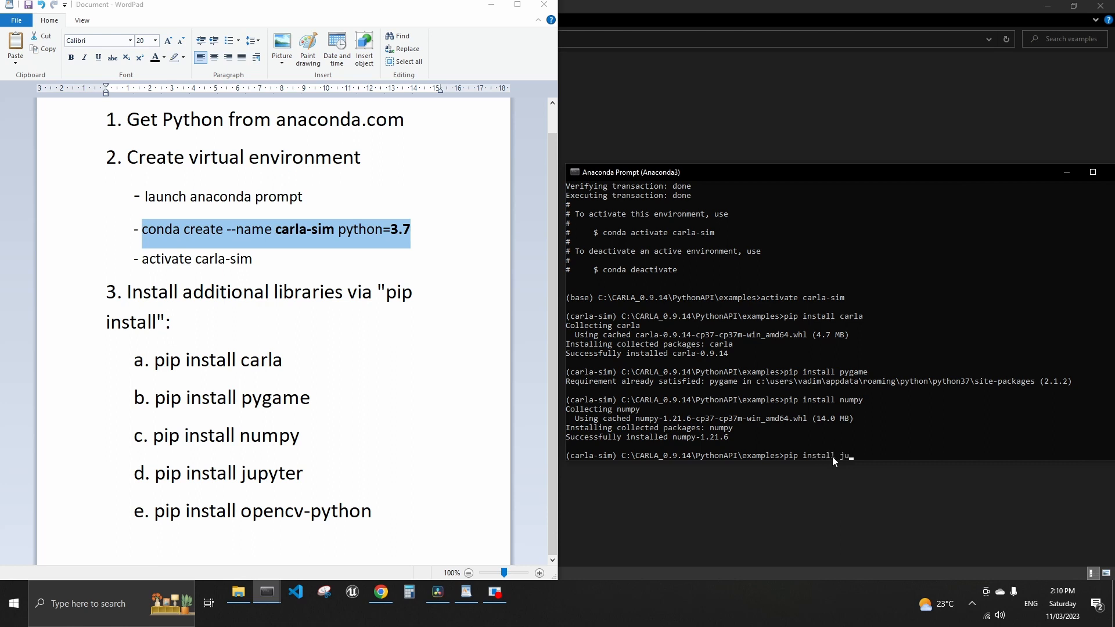
text(pi)
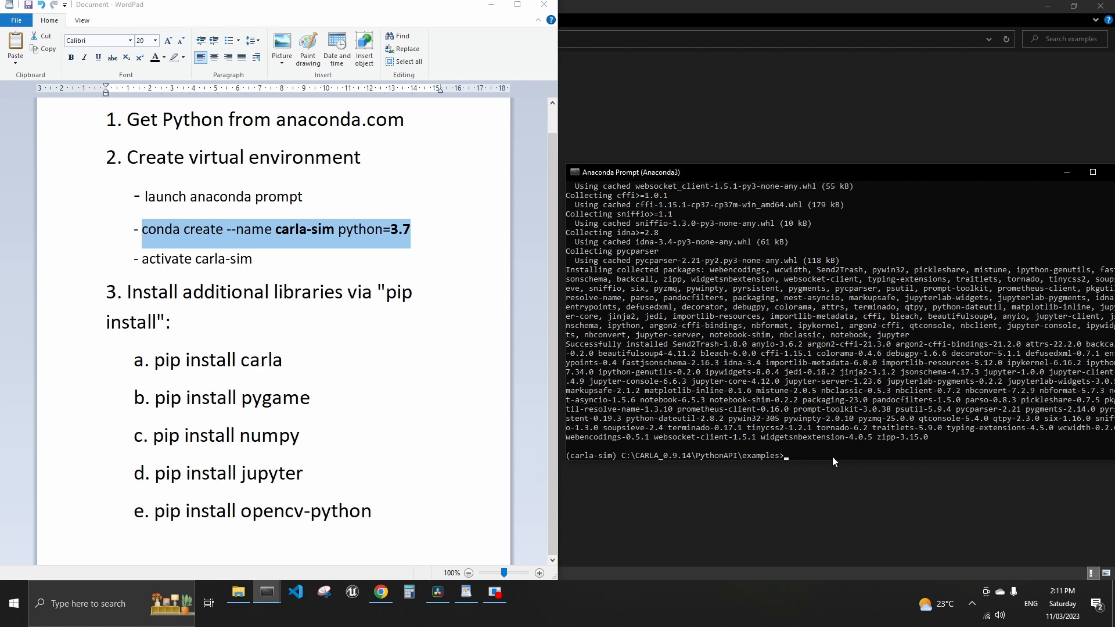
text(pip)
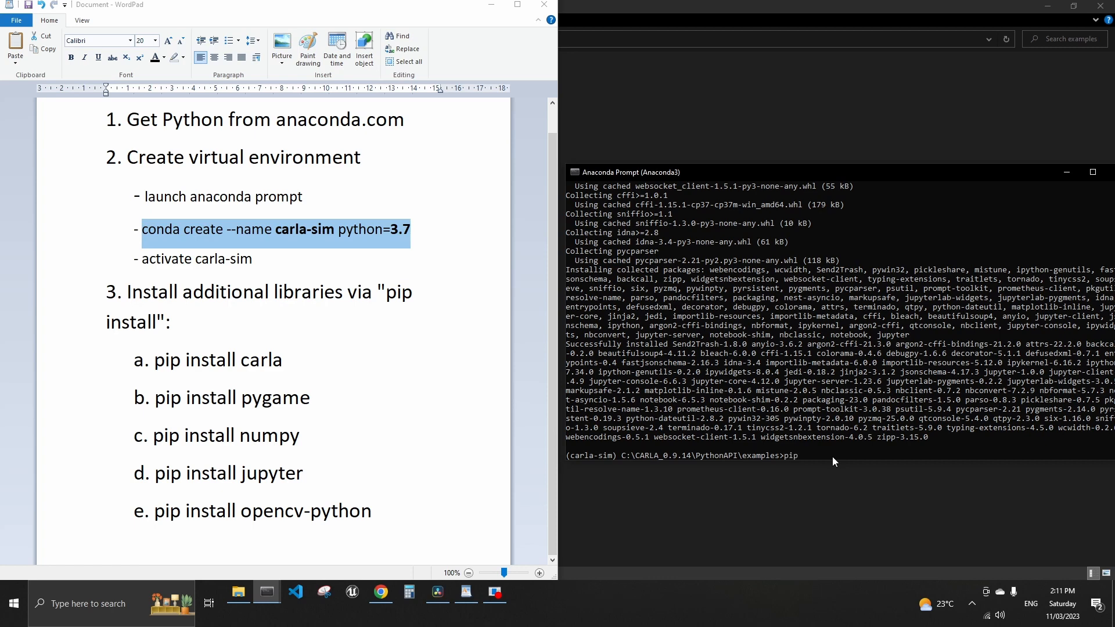
Install opencv-python 4.7.0.72 into carla-sim with pip.
text(install)
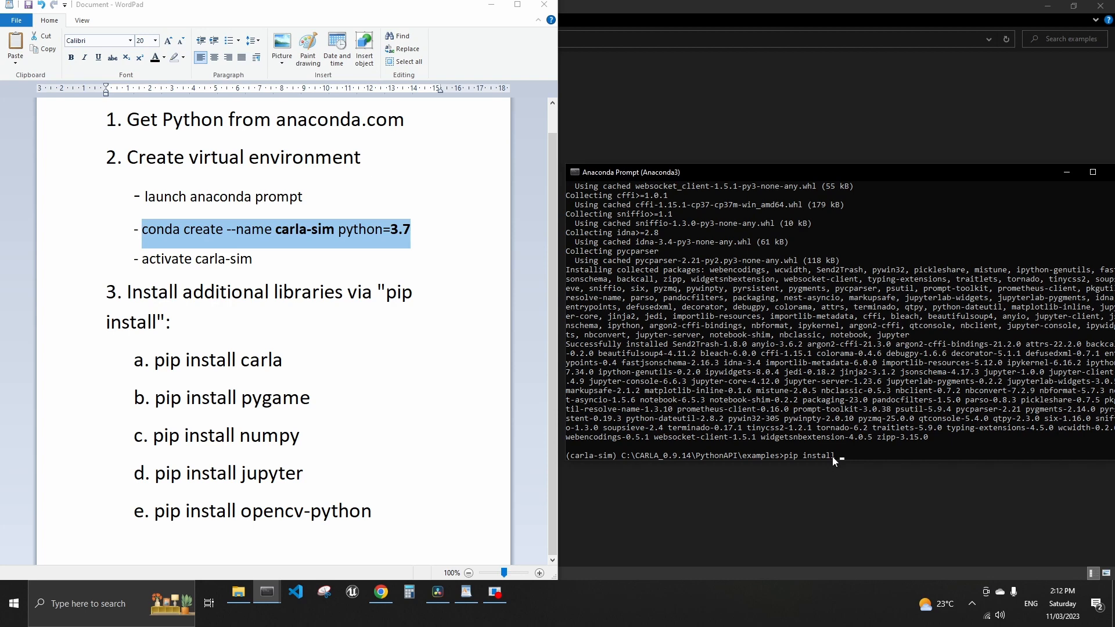
text(opencv-pyth)
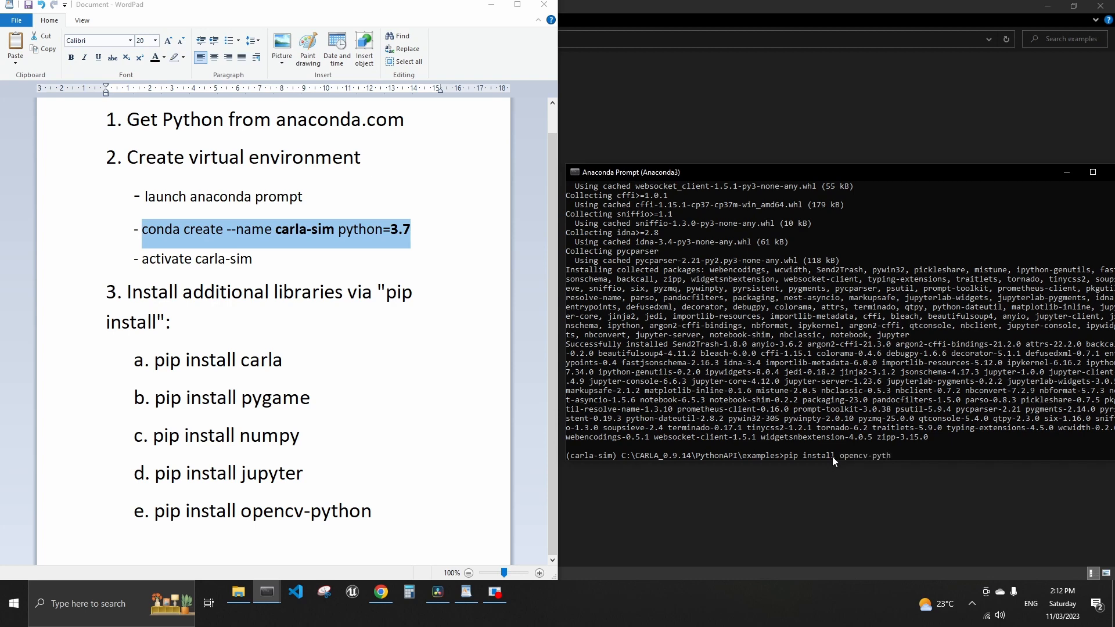
text(on)
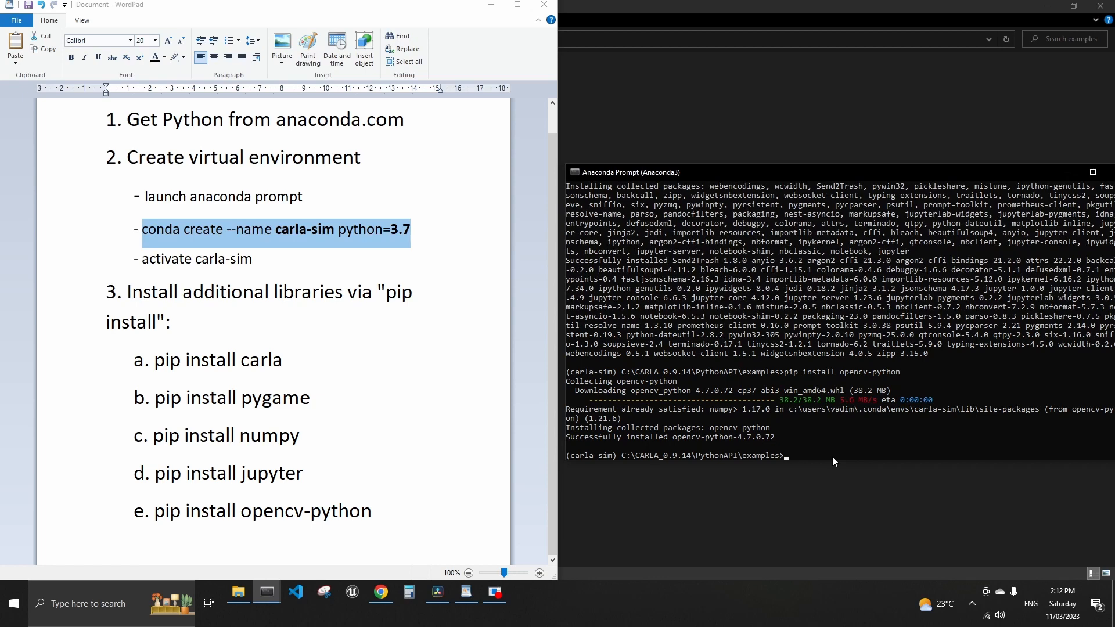
mouse_move(317, 615)
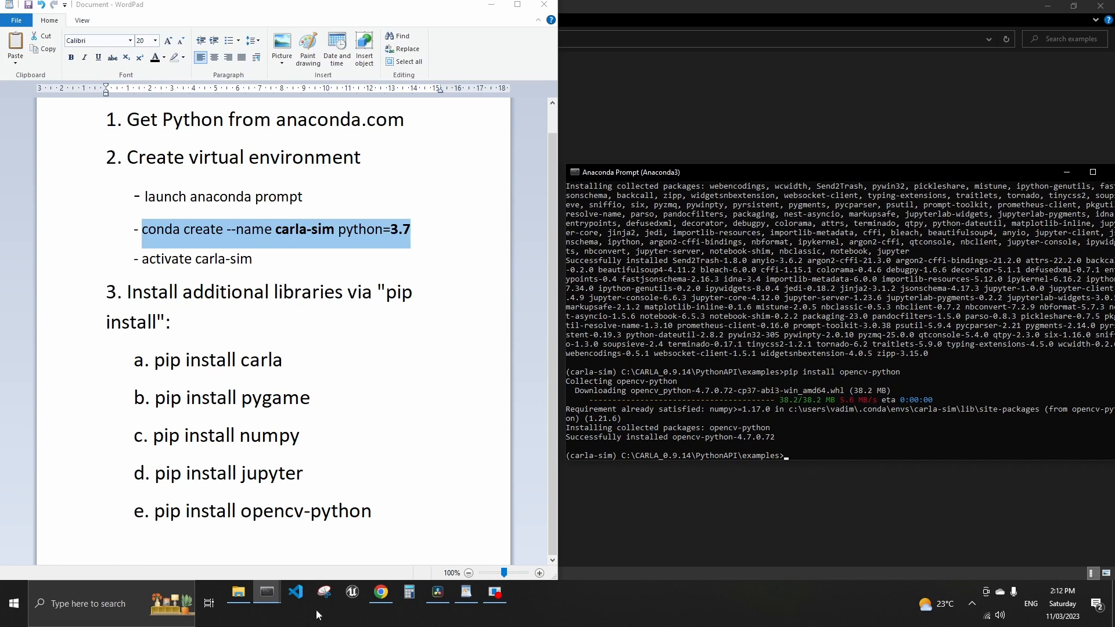
Show the CARLA city and run python generate_traffic.py, spawning 29 vehicles and 8 walkers.
click(237, 592)
text(p)
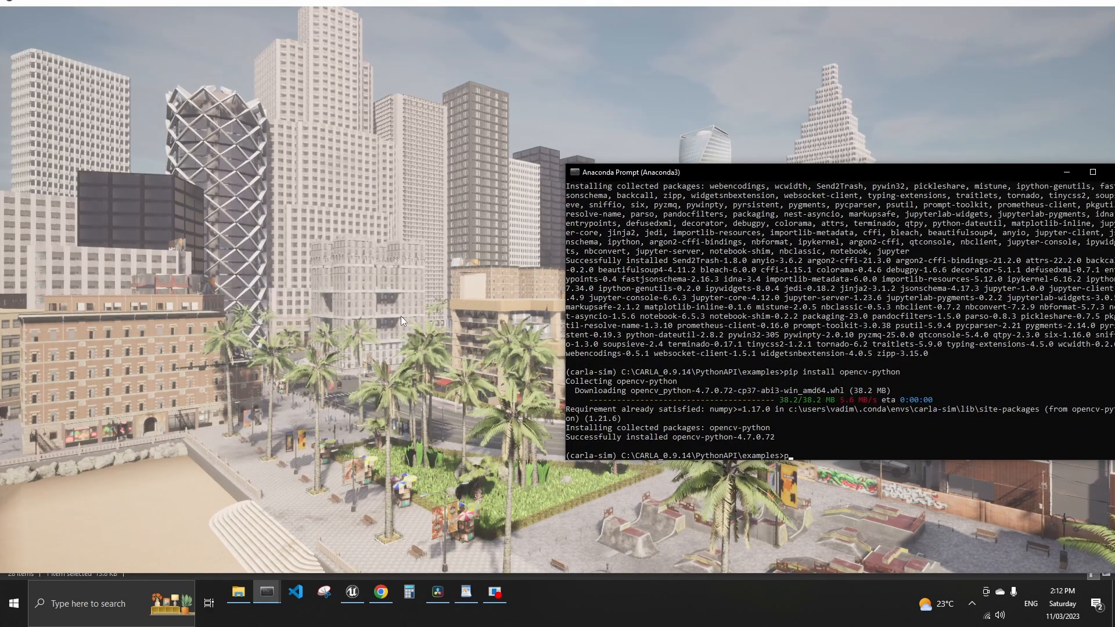
text(u)
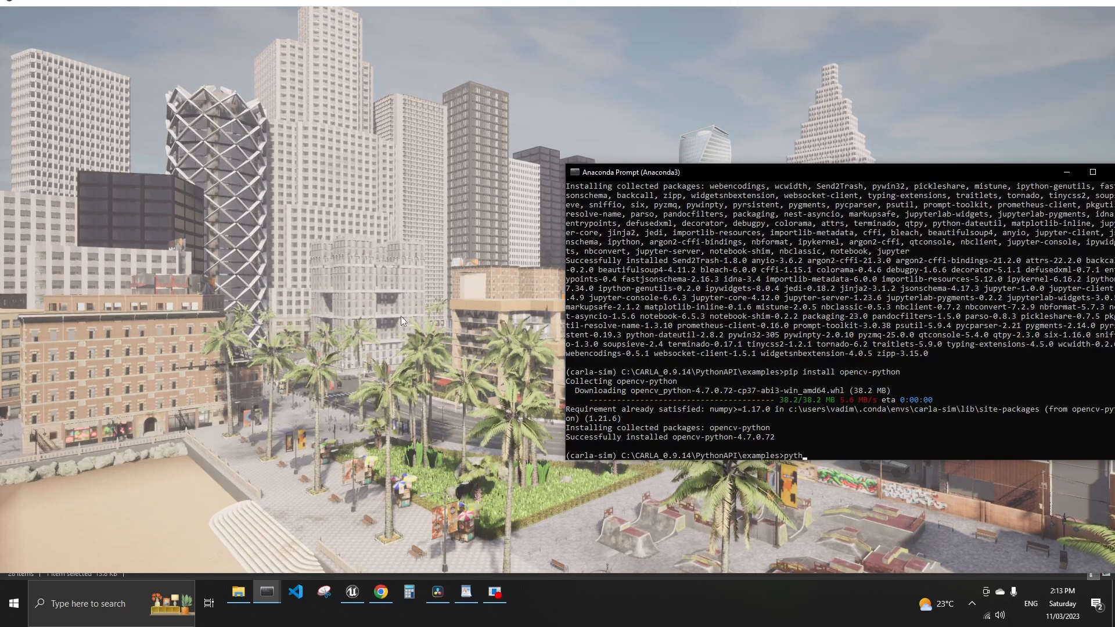
text(on)
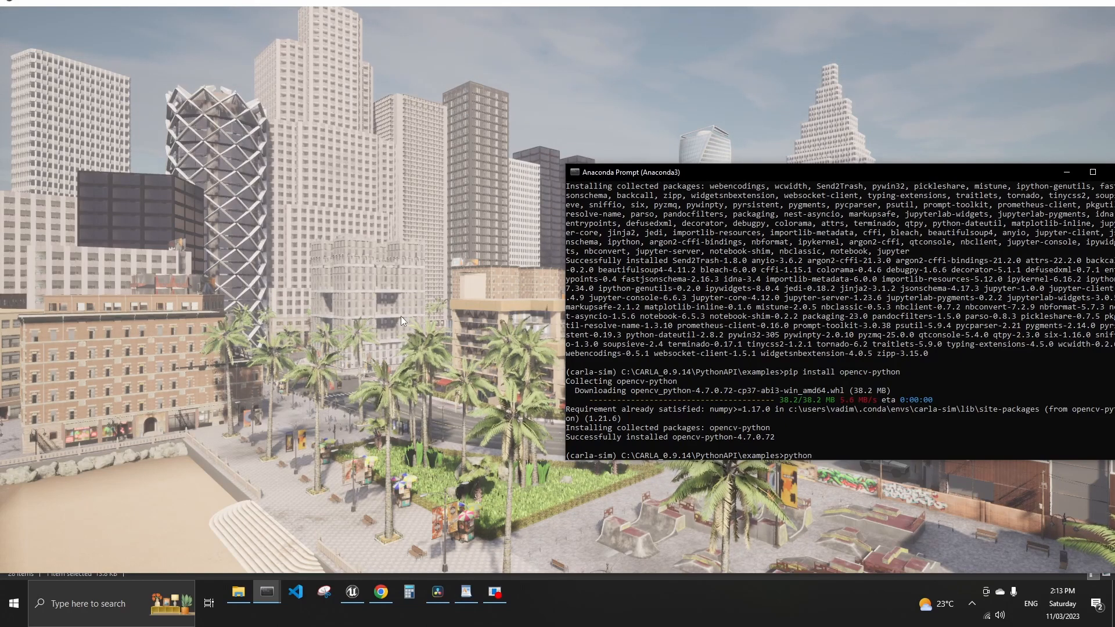
text(ge)
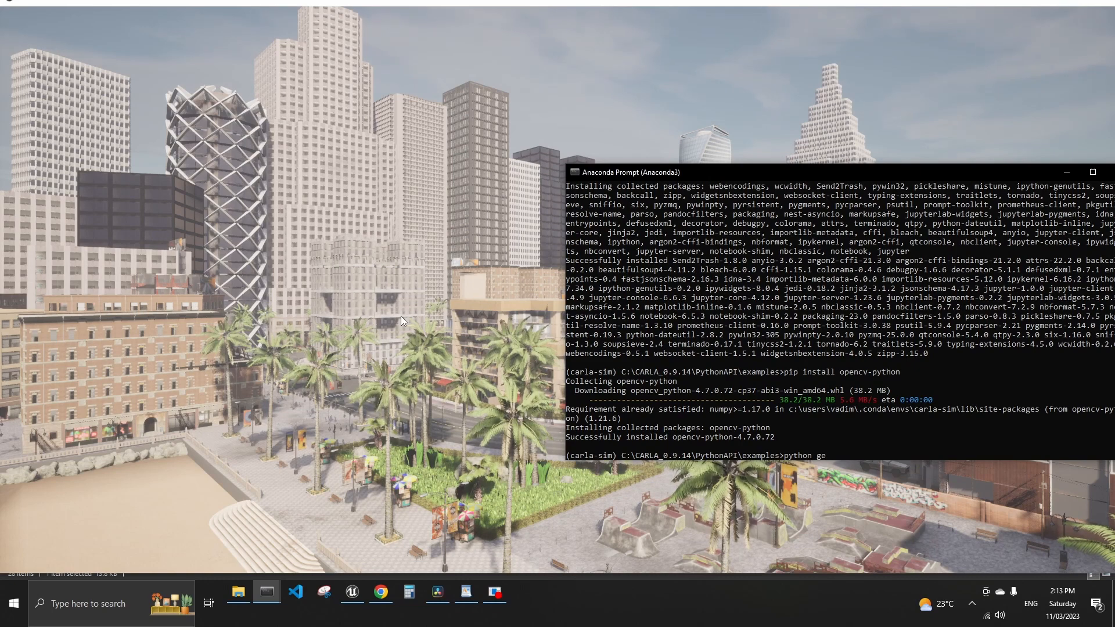
text(nerate_traffic.py)
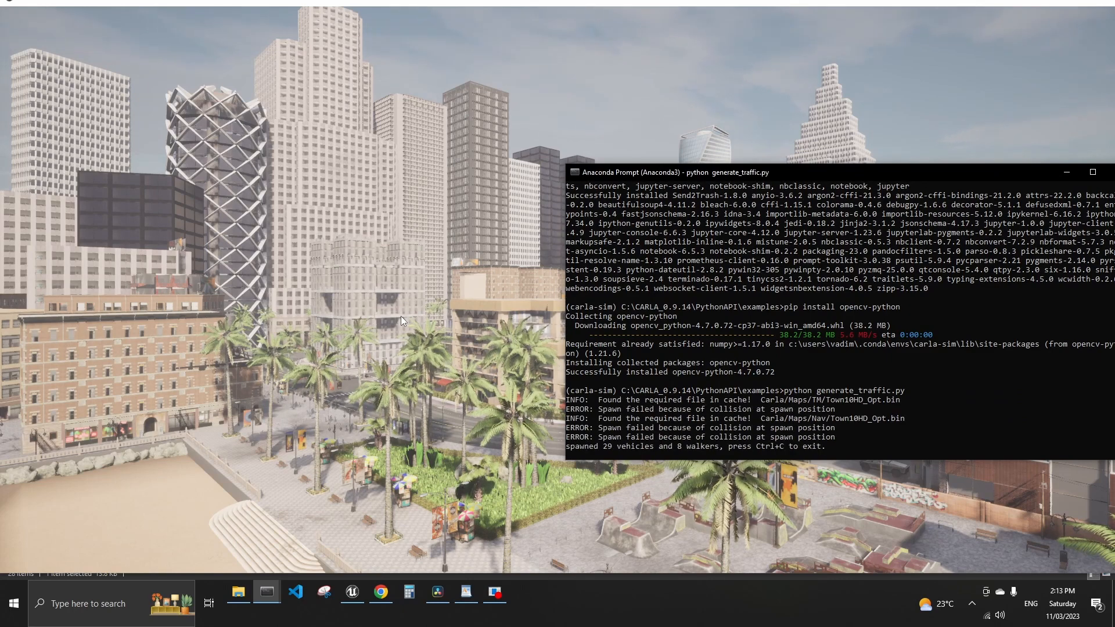
mouse_move(618, 458)
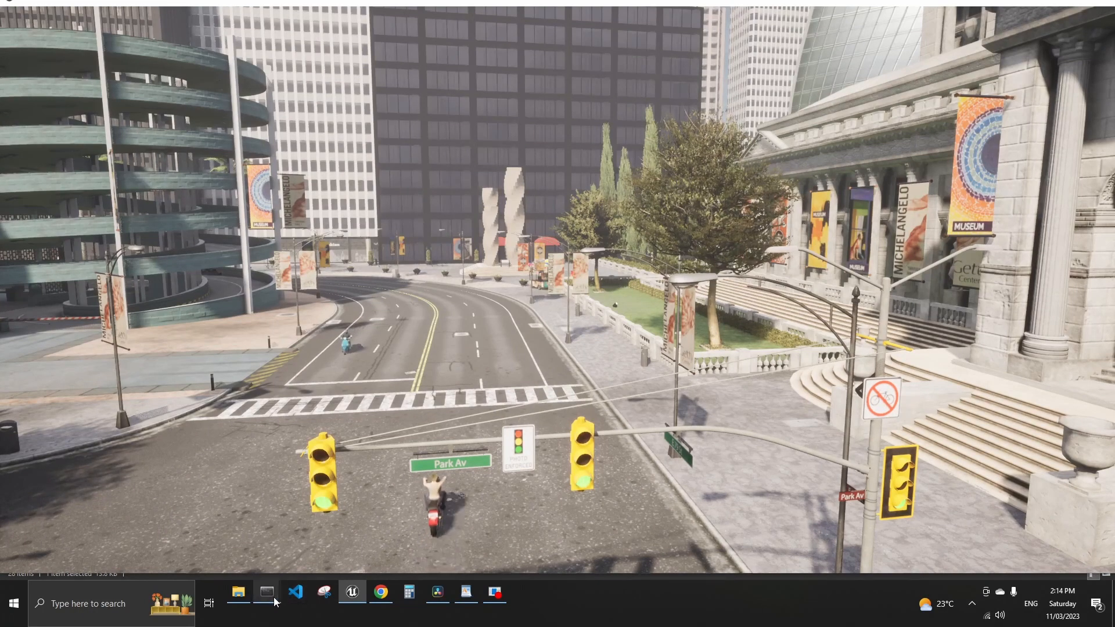
Watch the spawned cars and motorcyclist on Park Av, then return to the traffic script's output.
click(267, 592)
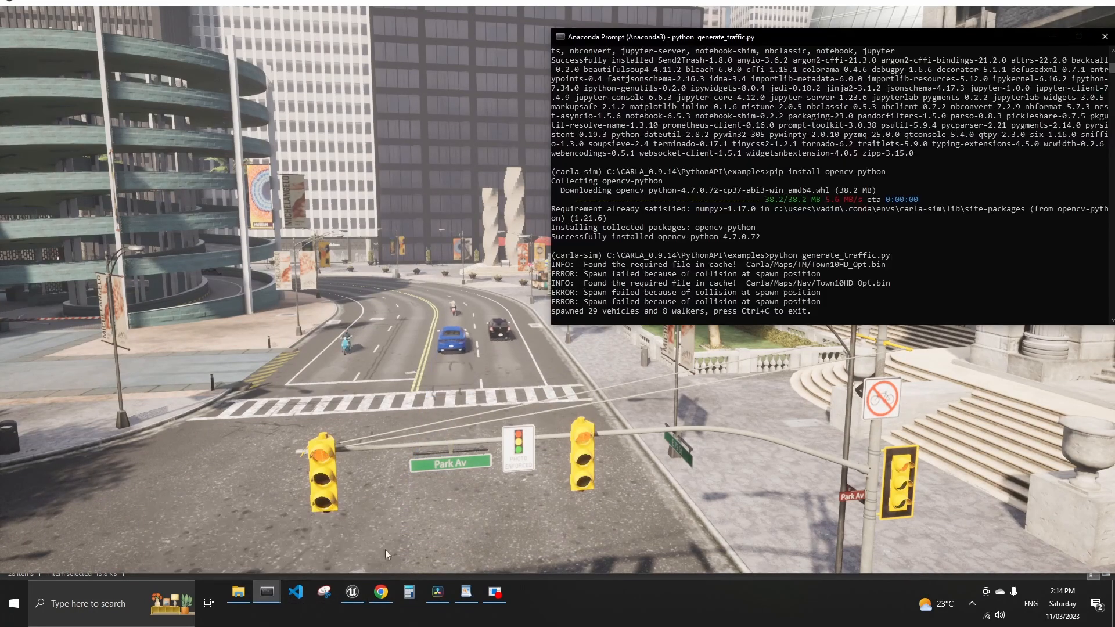